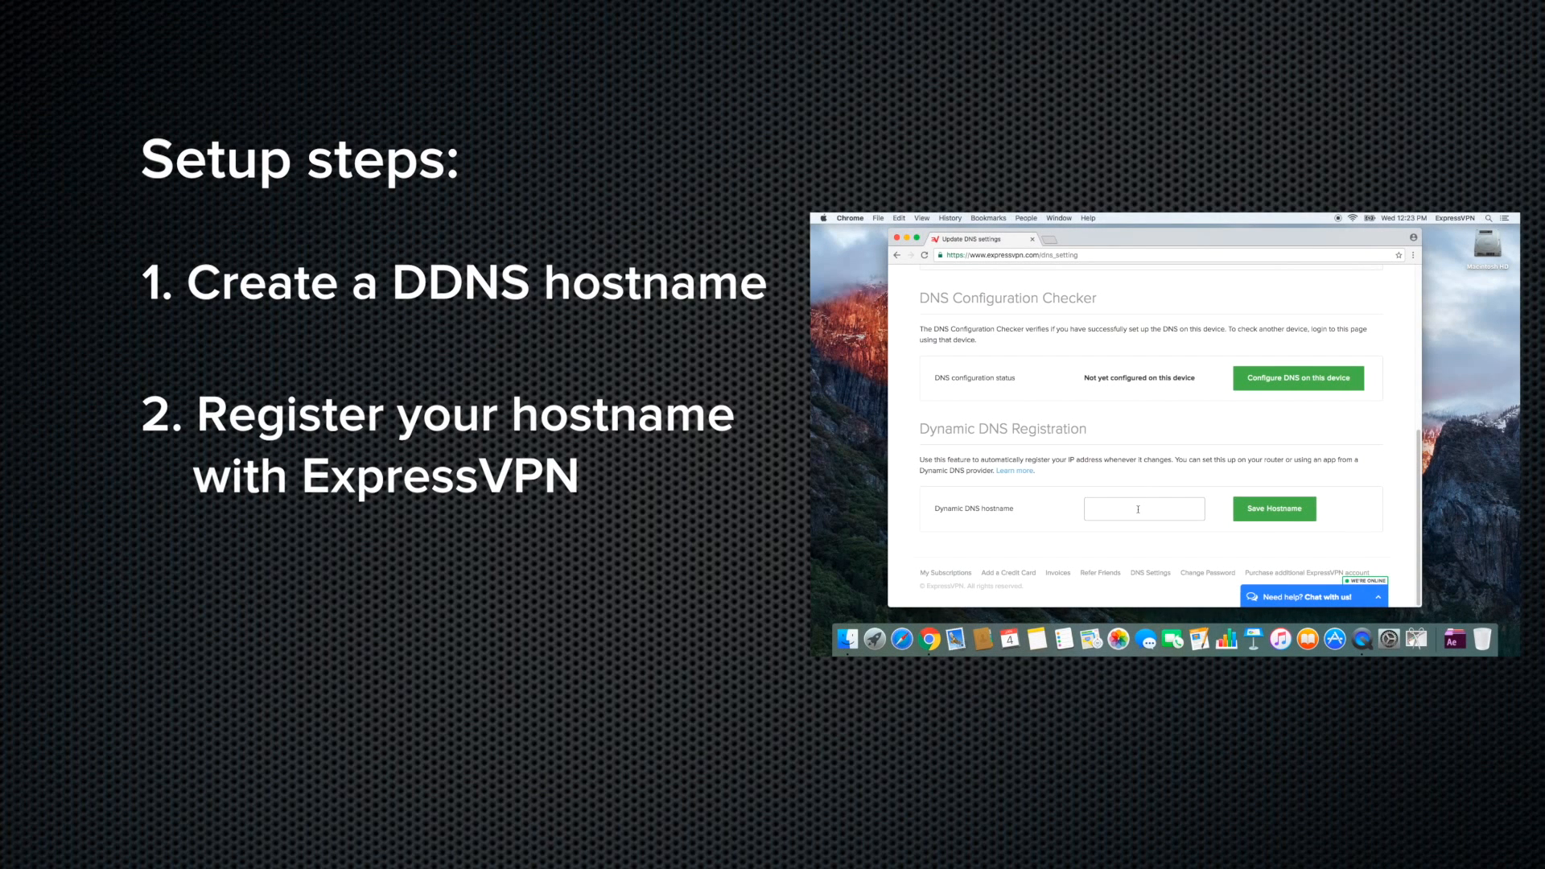
- Create a new Dynu account with name, username, password and email, then verify it
{"action": "left_click", "coordinate": [1144, 508]}
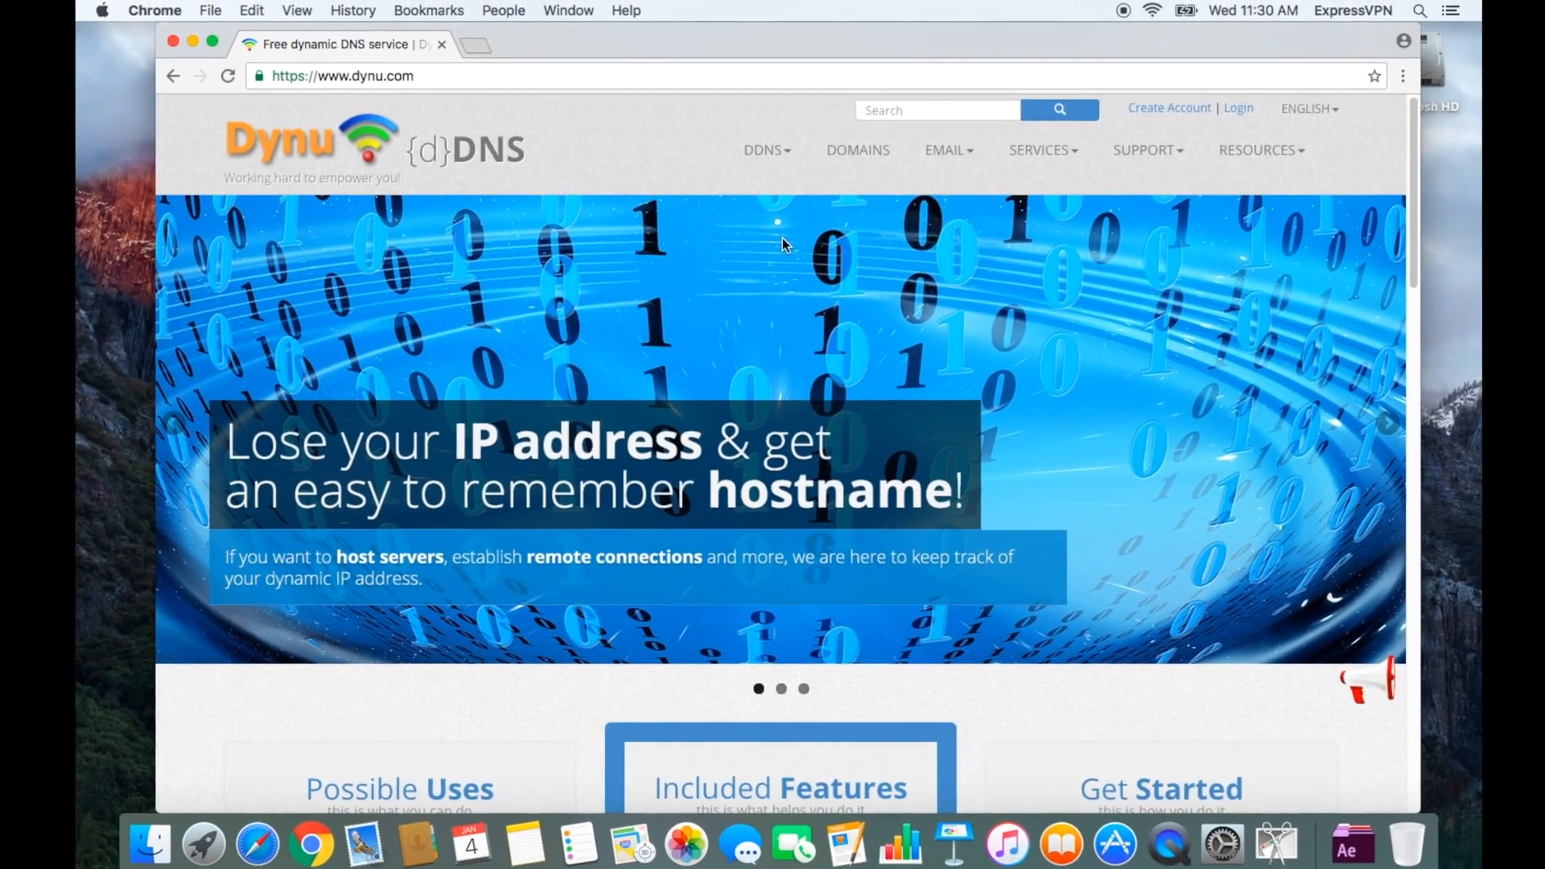
{"action": "left_click", "coordinate": [1159, 106]}
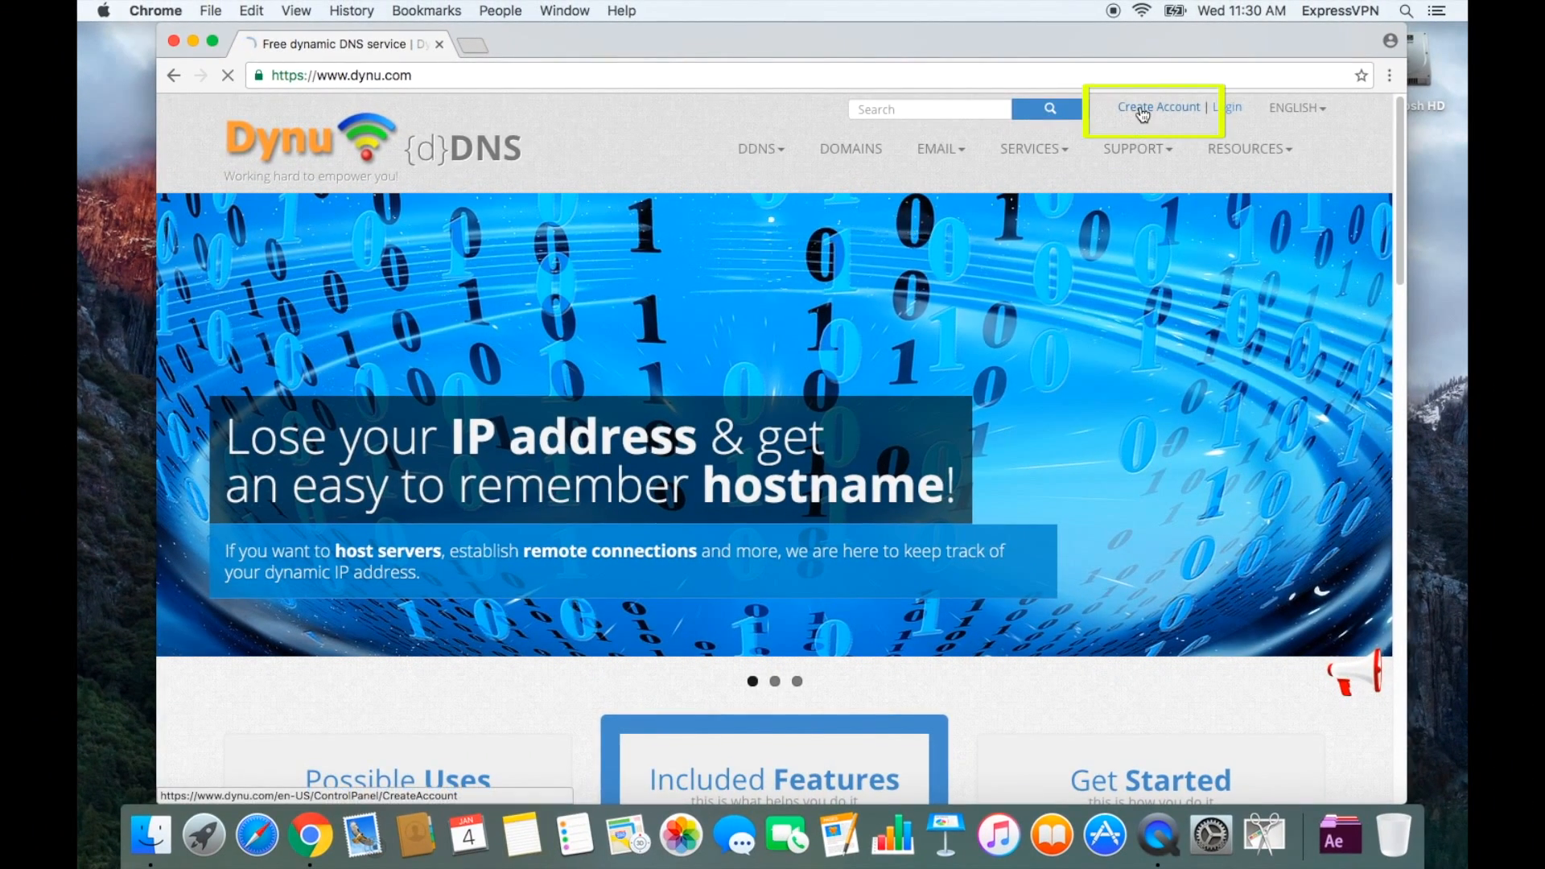
{"action": "left_click", "coordinate": [1158, 106]}
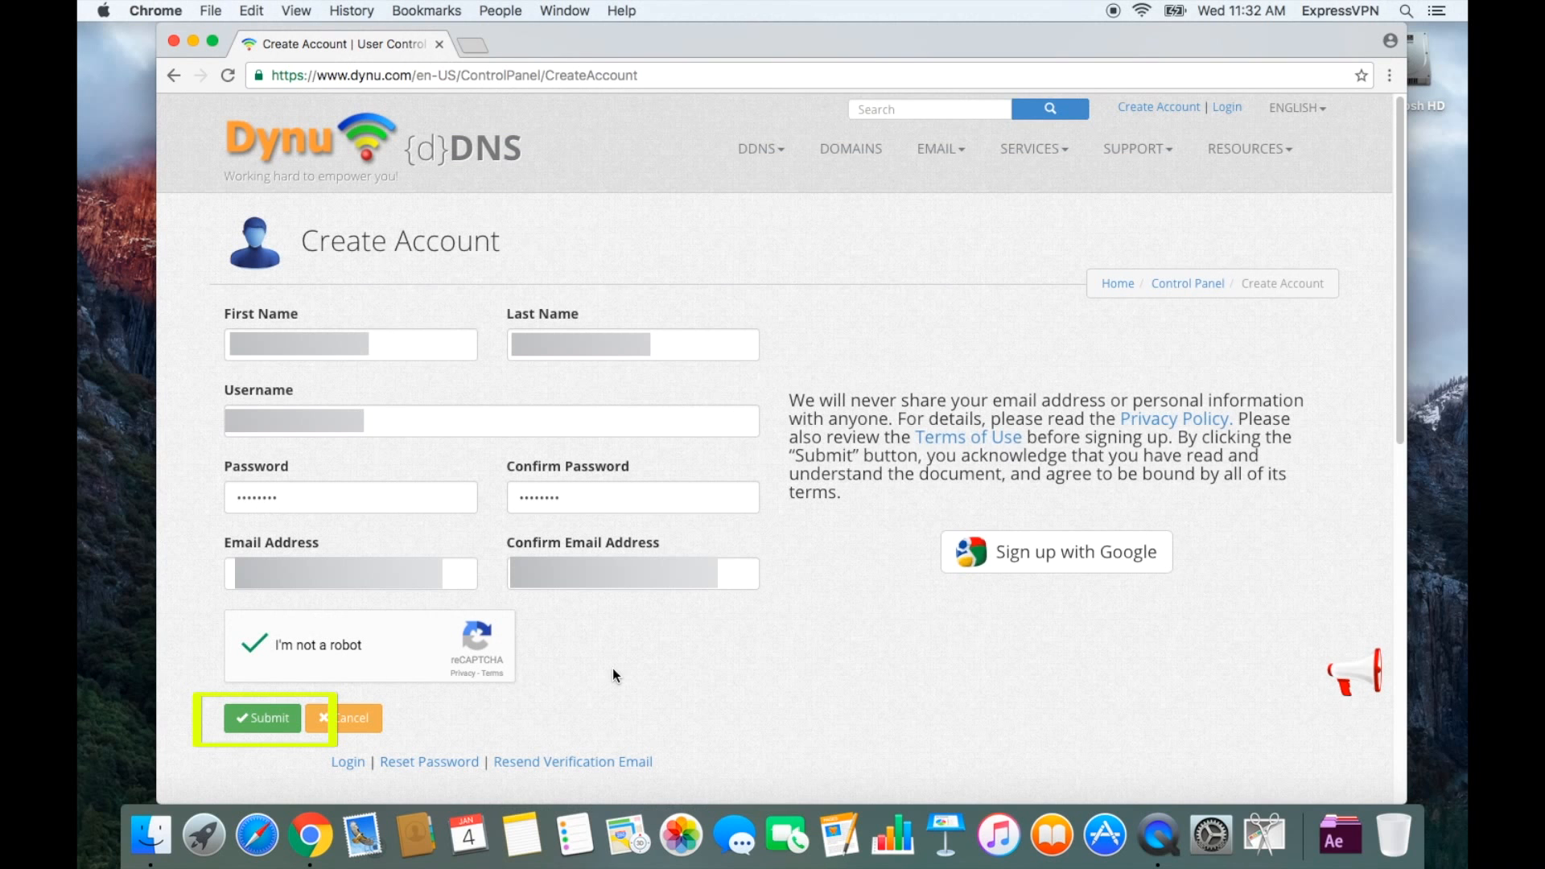
{"action": "left_click", "coordinate": [261, 717]}
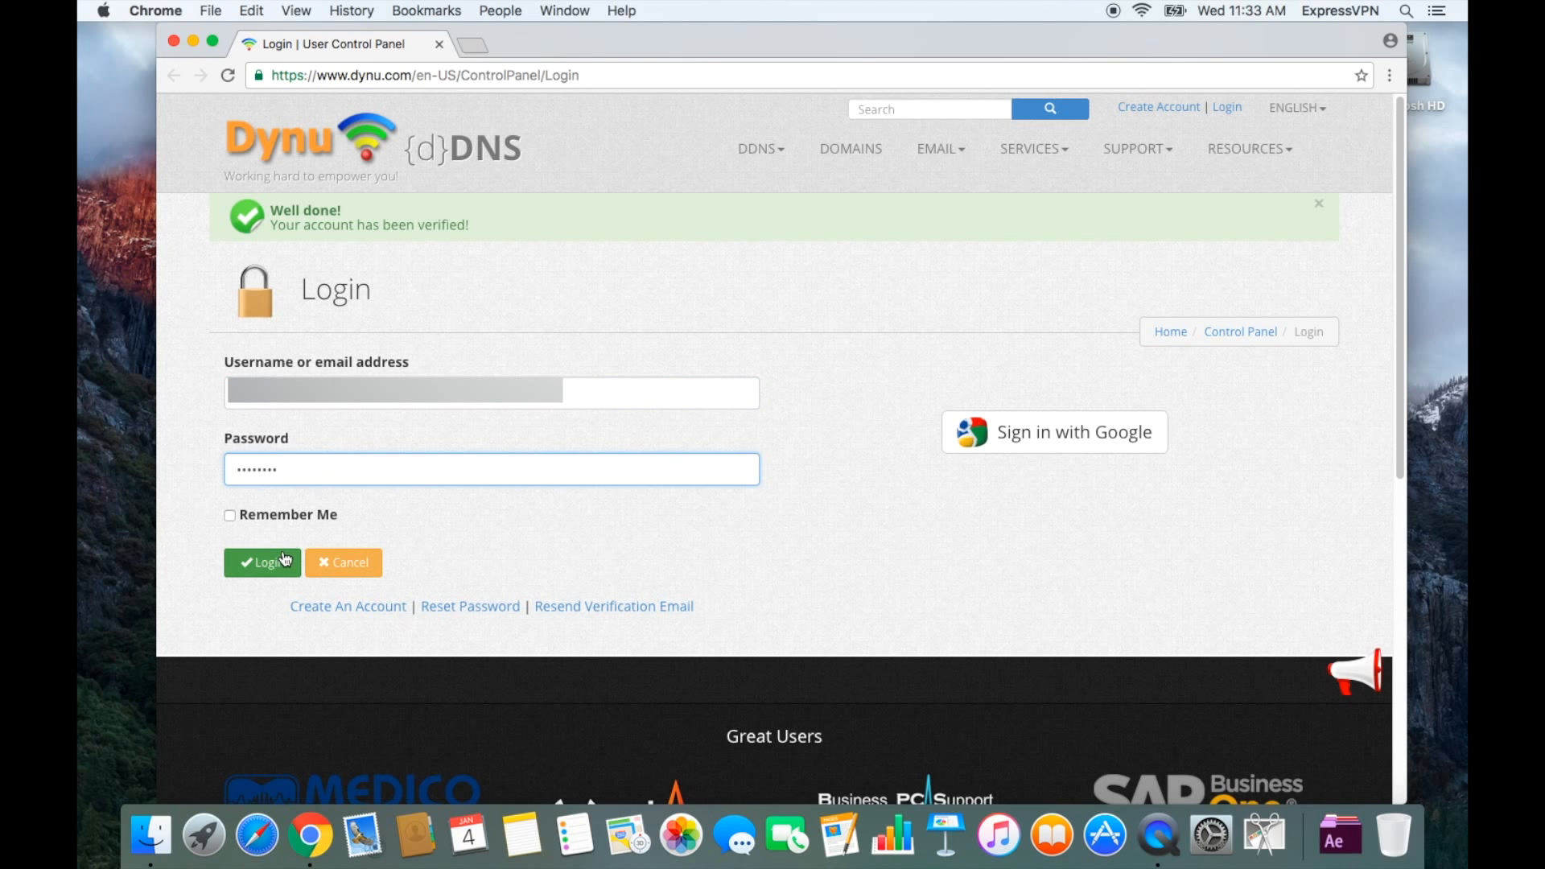
- Log in to Dynu and start adding a new hostname under DDNS Services
{"action": "left_click", "coordinate": [261, 563]}
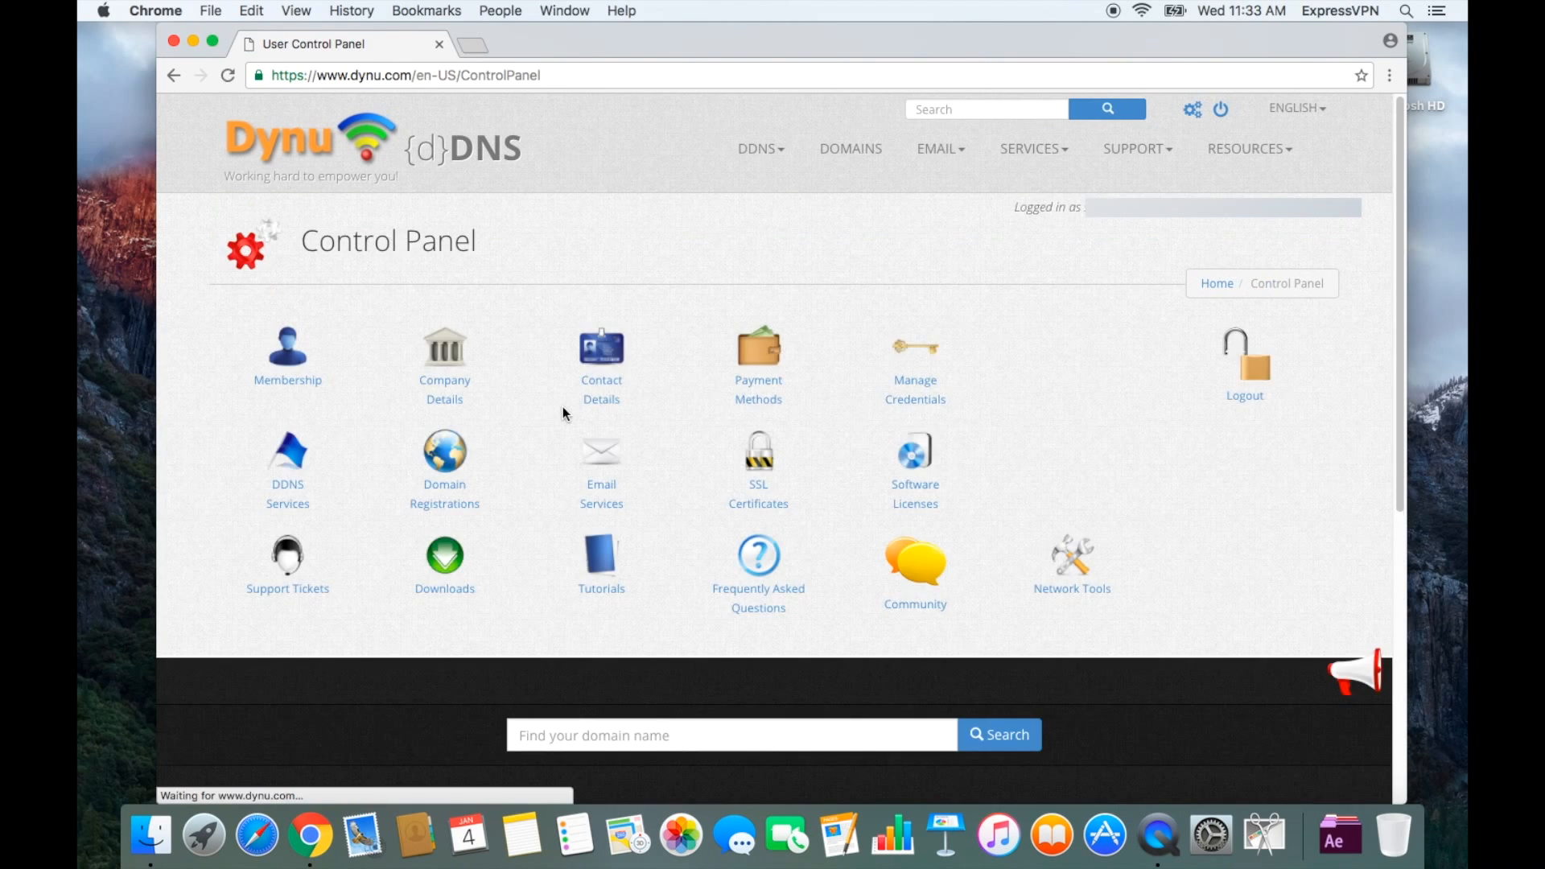
{"action": "left_click", "coordinate": [286, 470]}
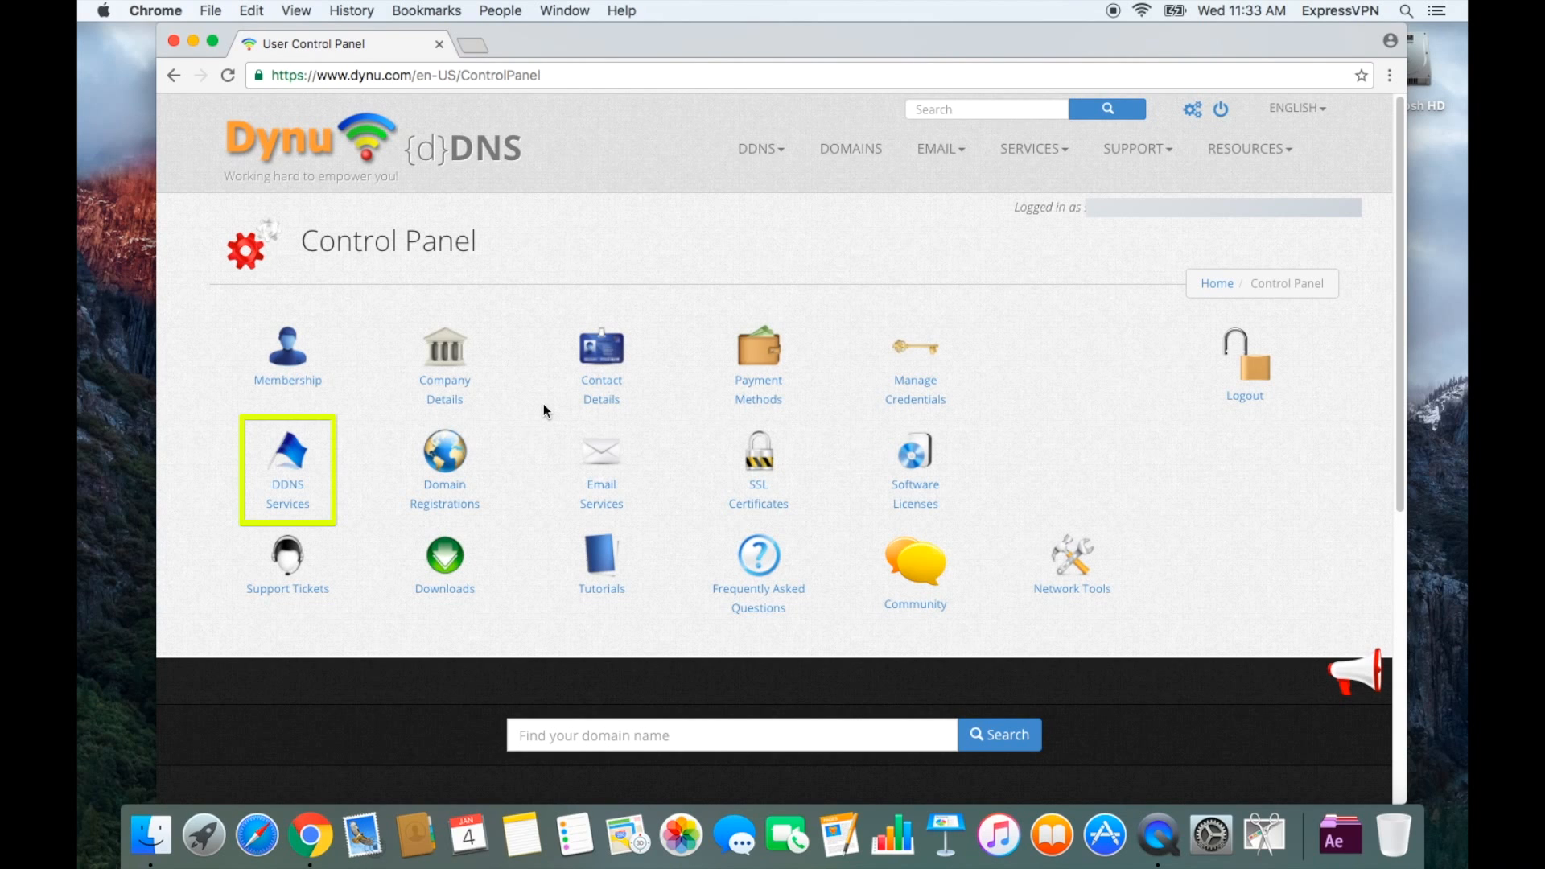
{"action": "left_click", "coordinate": [287, 459]}
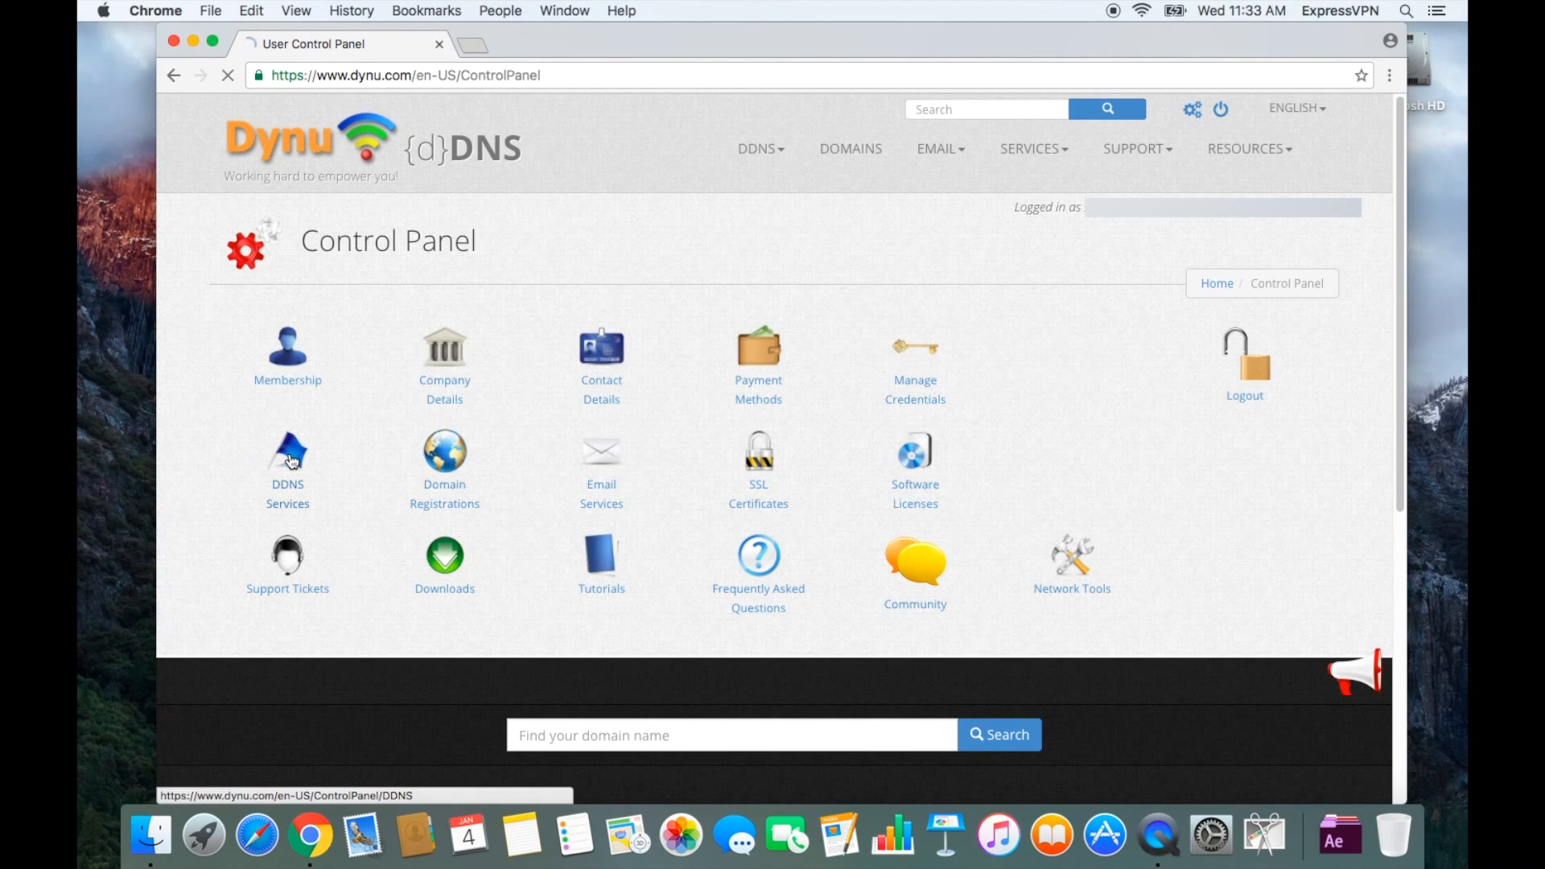
{"action": "left_click", "coordinate": [286, 454]}
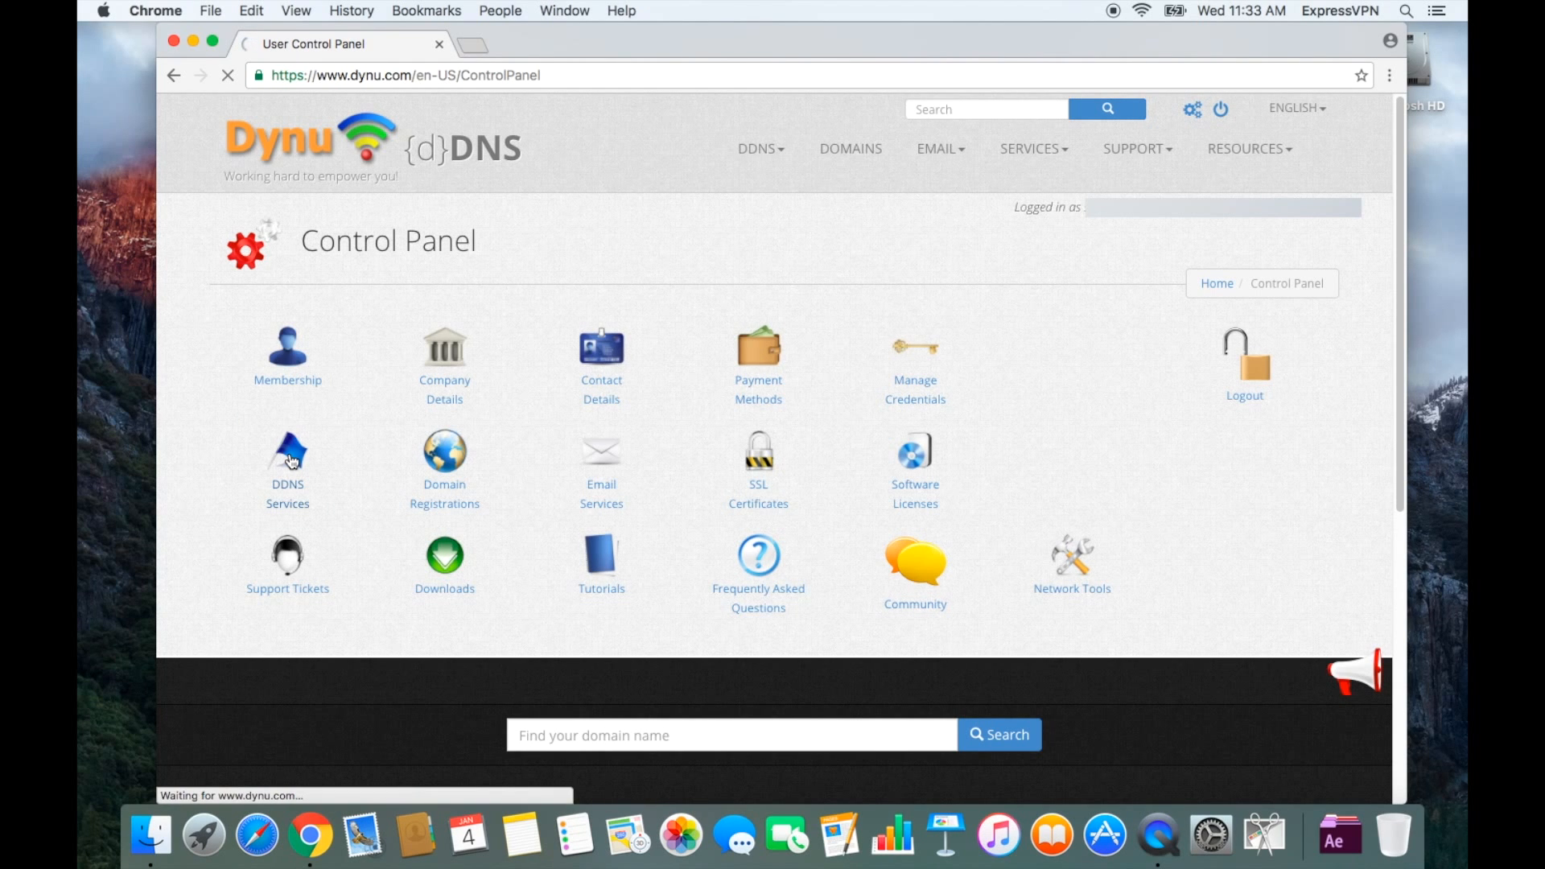
{"action": "left_click", "coordinate": [287, 456]}
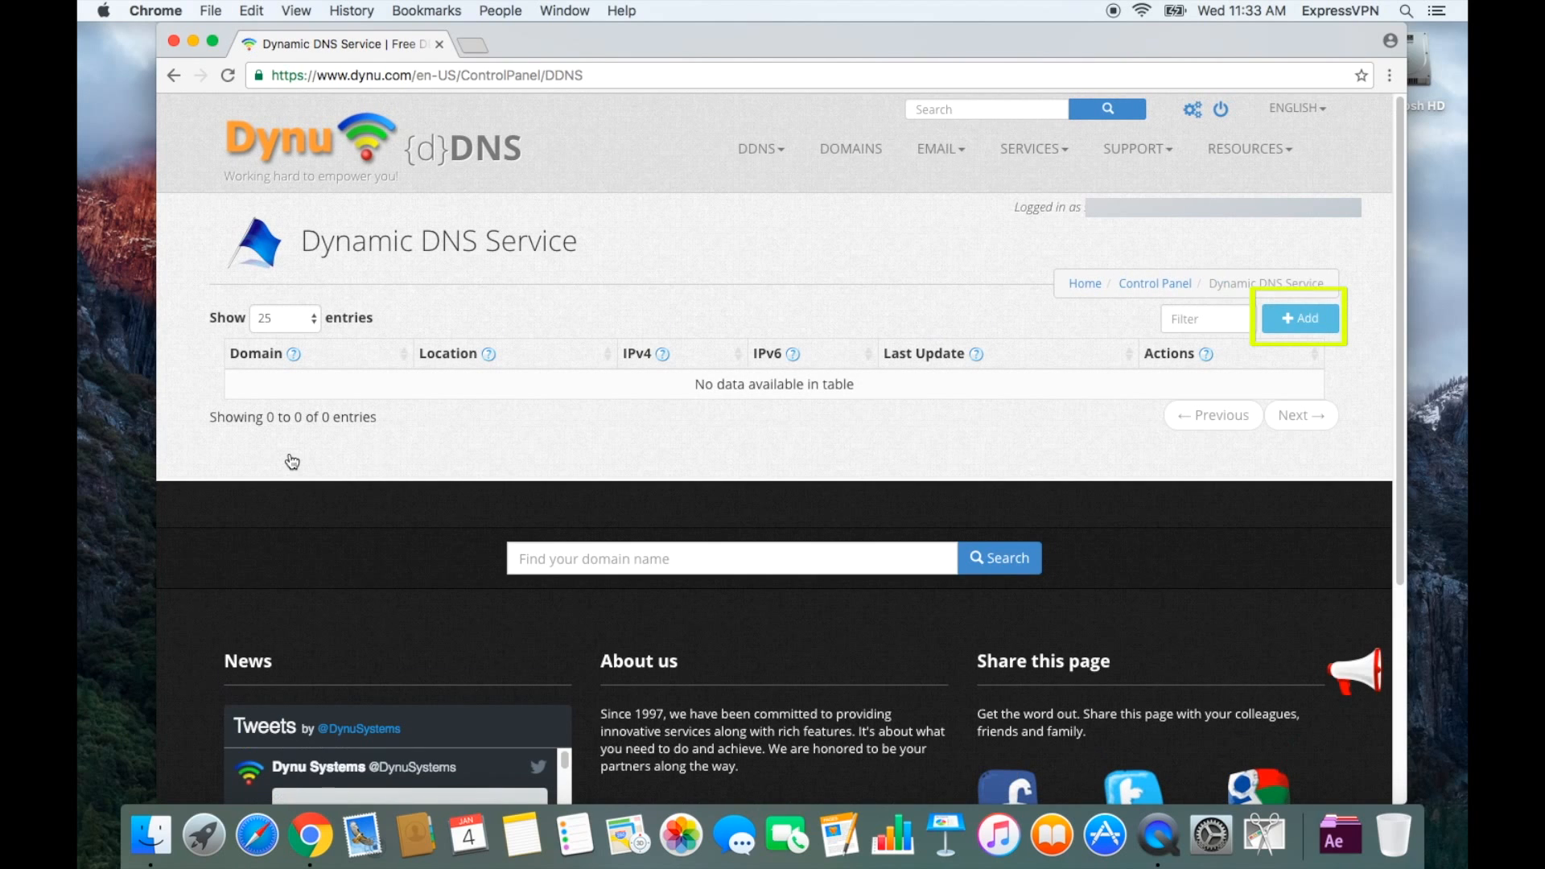
{"action": "left_click", "coordinate": [1301, 317]}
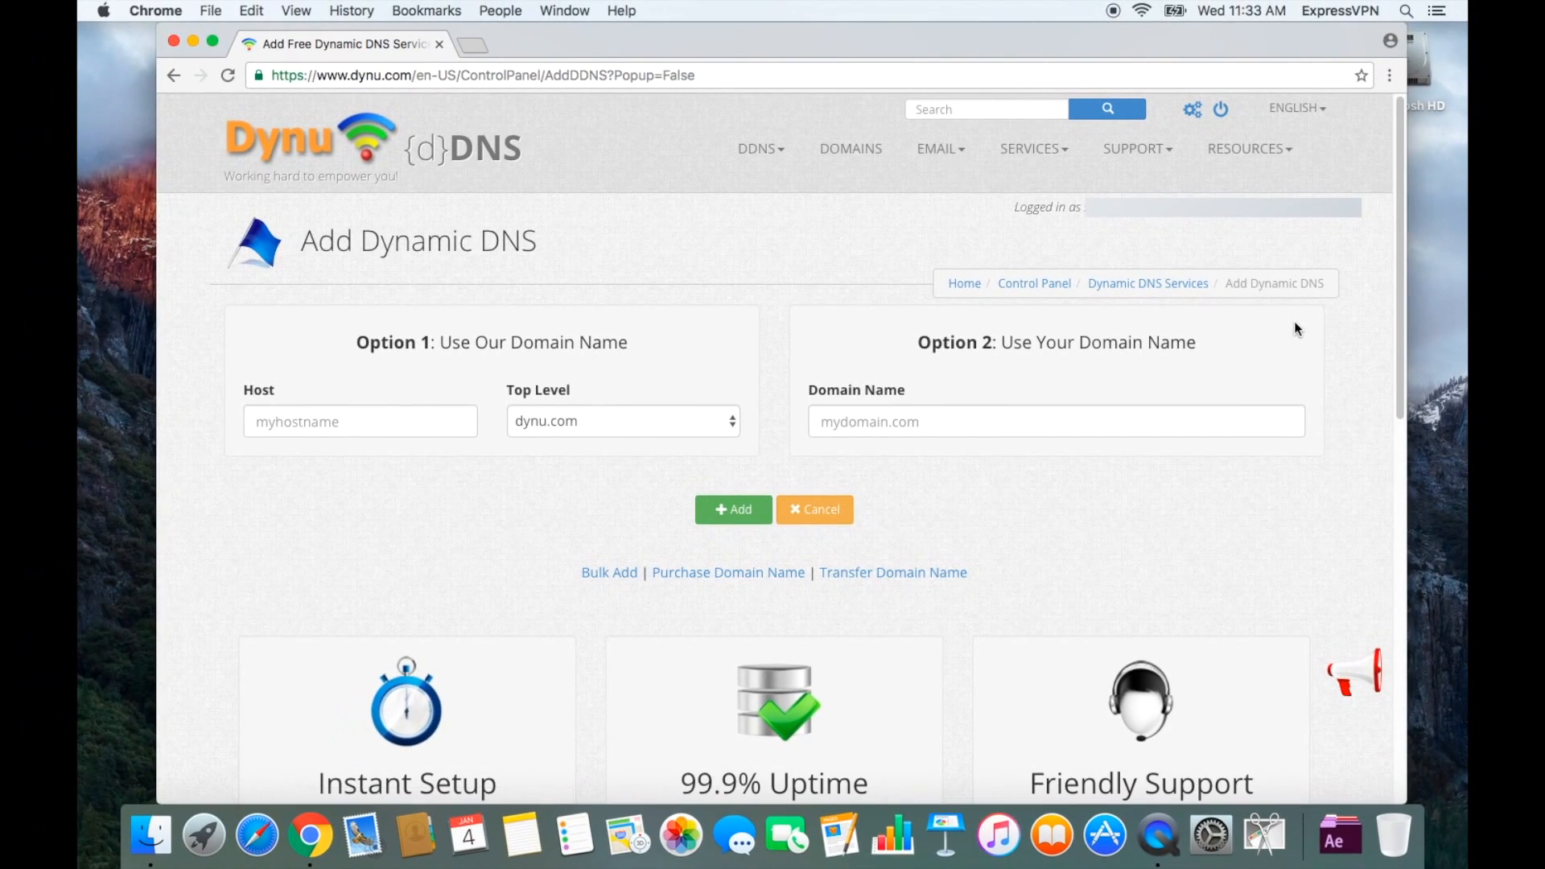
{"action": "mouse_move", "coordinate": [723, 344]}
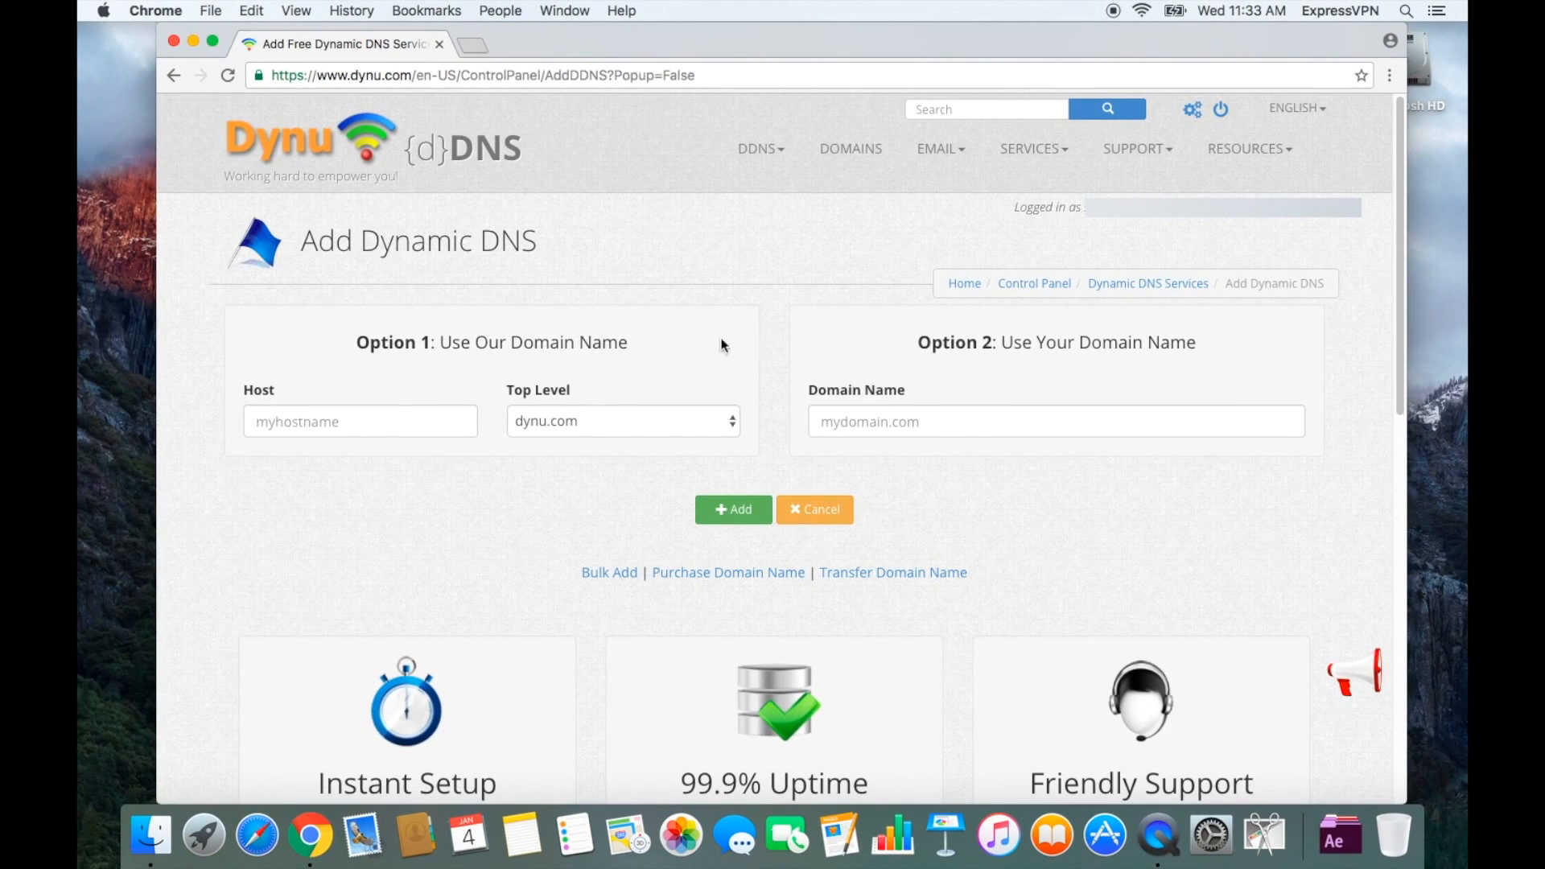
- Add a dynu.com hostname with Wildcard Alias and IPv6 disabled, and save it
{"action": "left_click", "coordinate": [361, 422]}
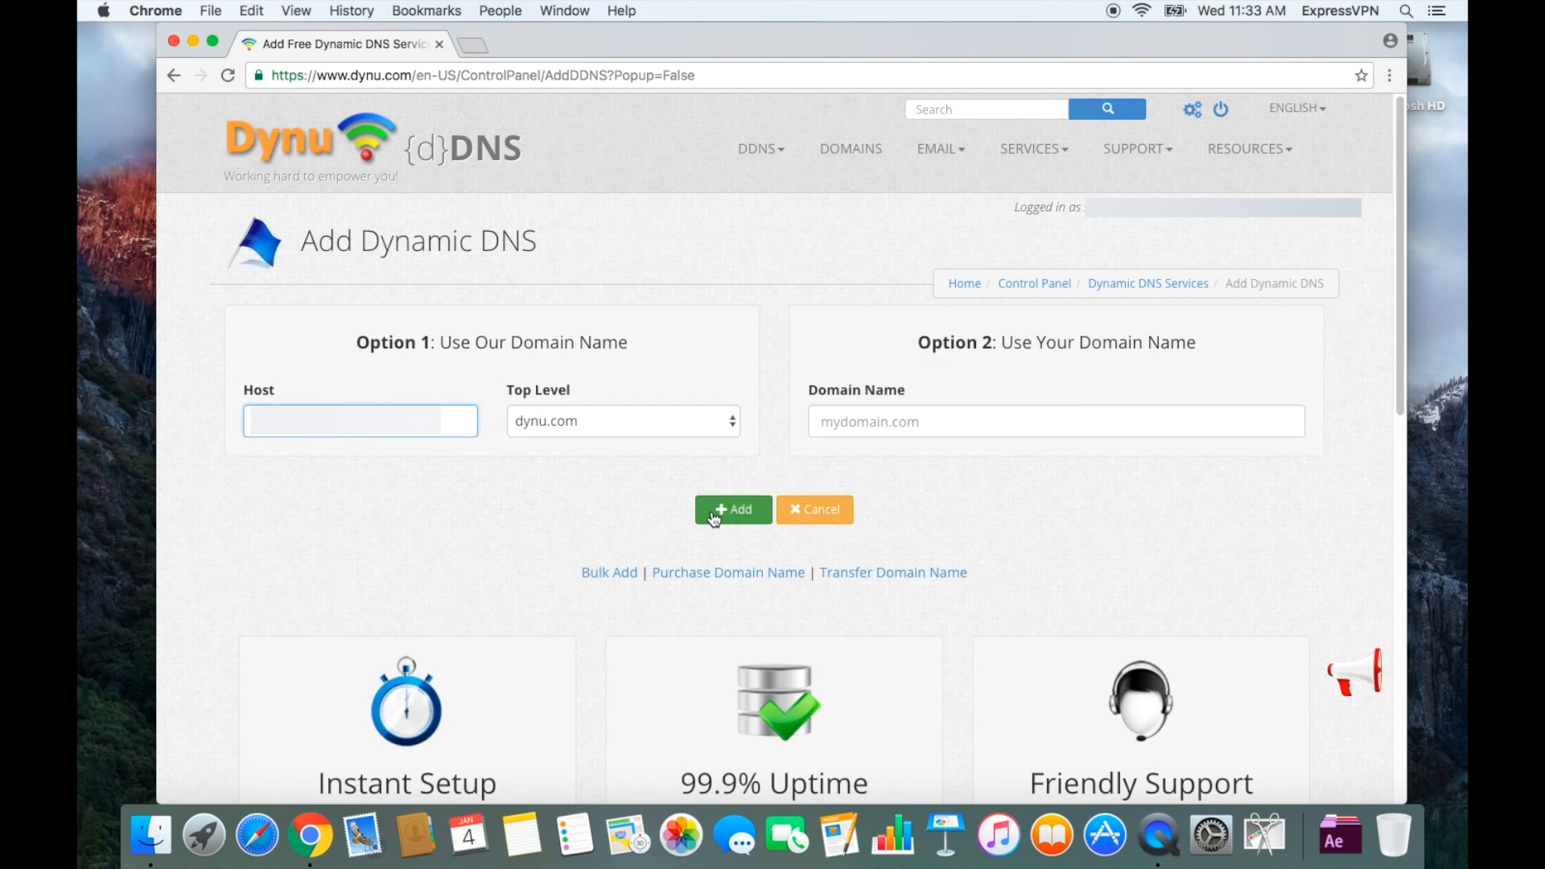
{"action": "left_click", "coordinate": [734, 509]}
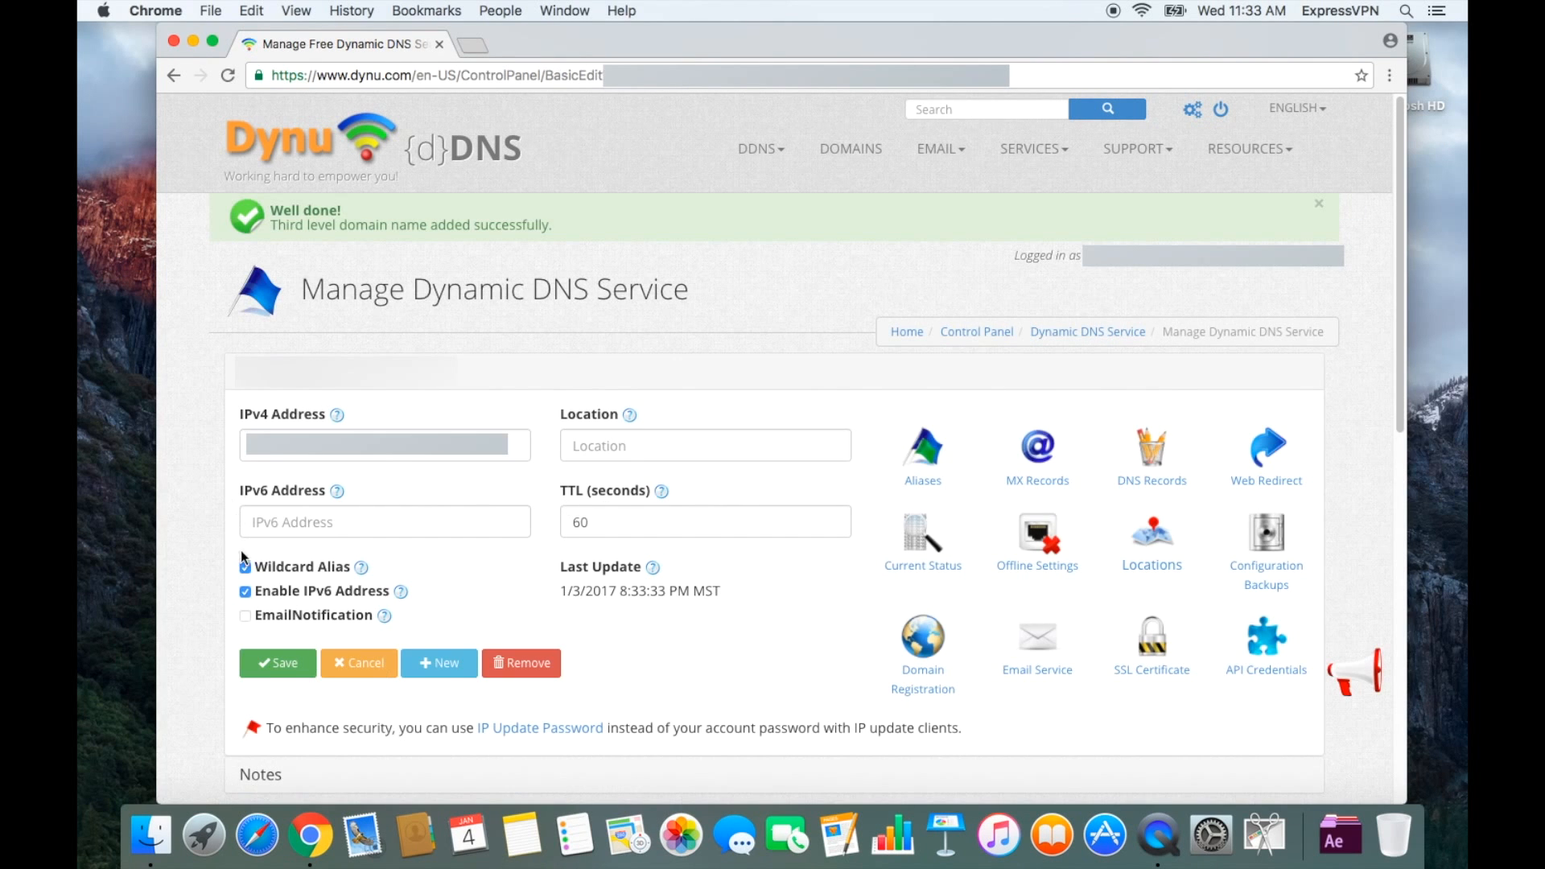
{"action": "left_click", "coordinate": [245, 592]}
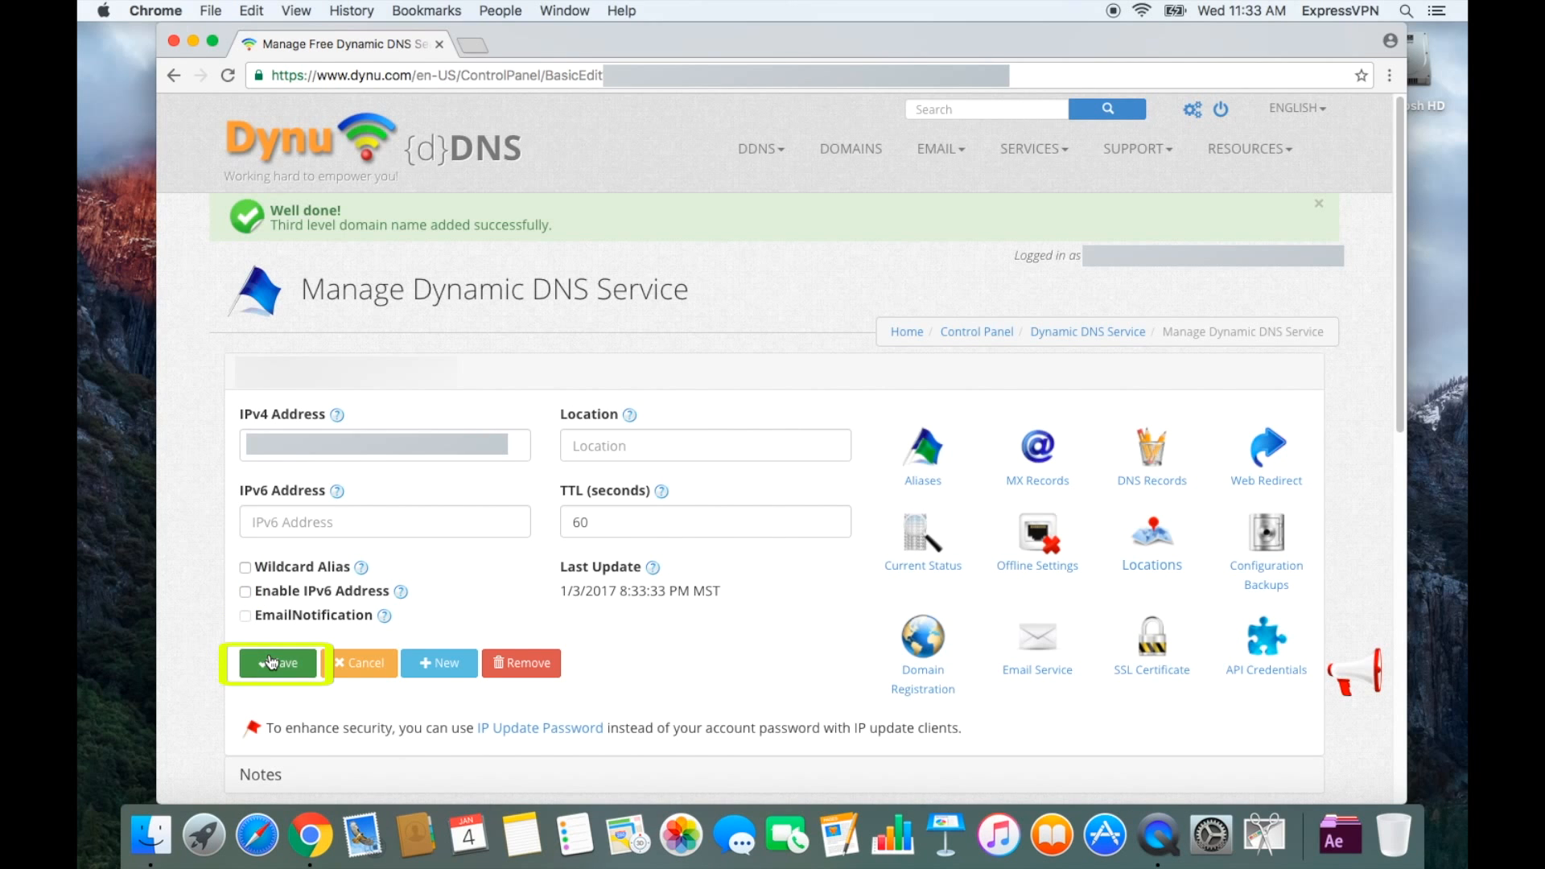
{"action": "left_click", "coordinate": [276, 663]}
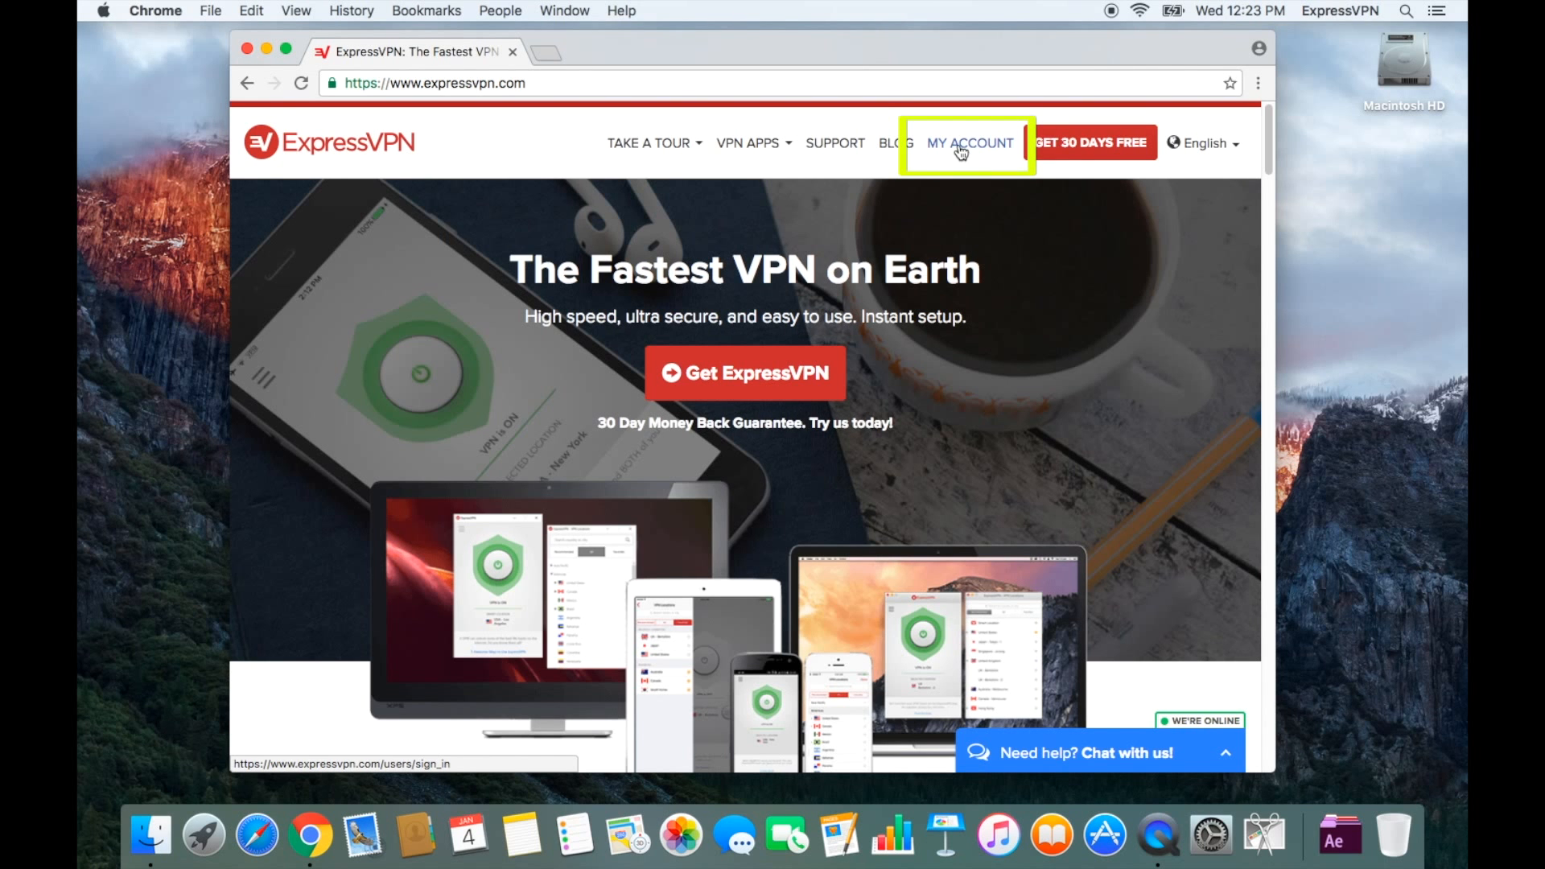
- Sign in to the ExpressVPN account and go to its DNS Settings page
{"action": "left_click", "coordinate": [969, 142]}
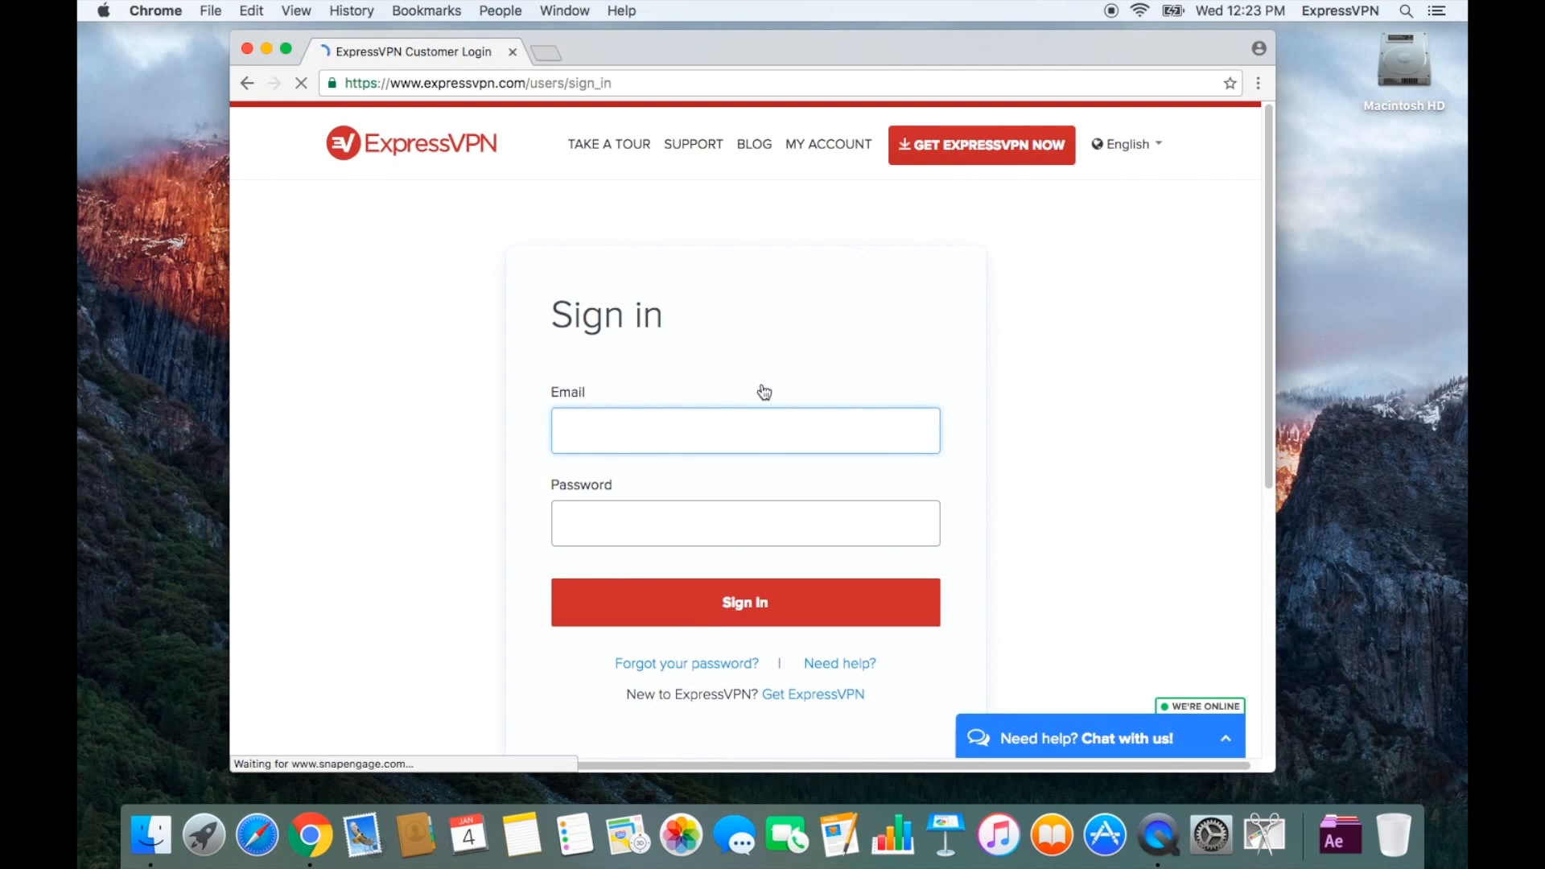
{"action": "type", "text": "password"}
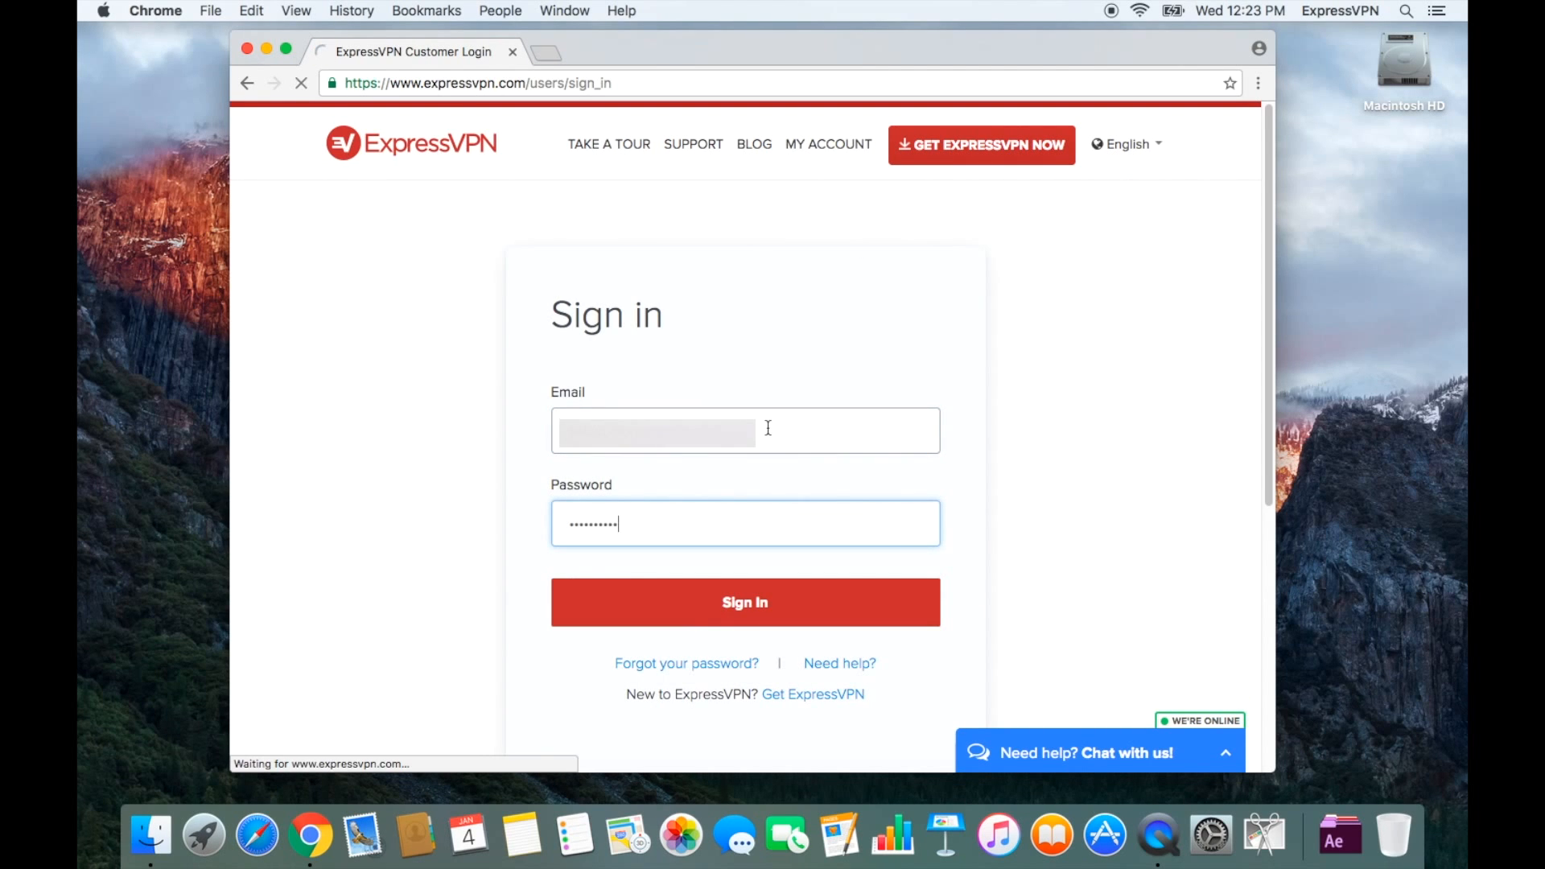
{"action": "left_click", "coordinate": [745, 602]}
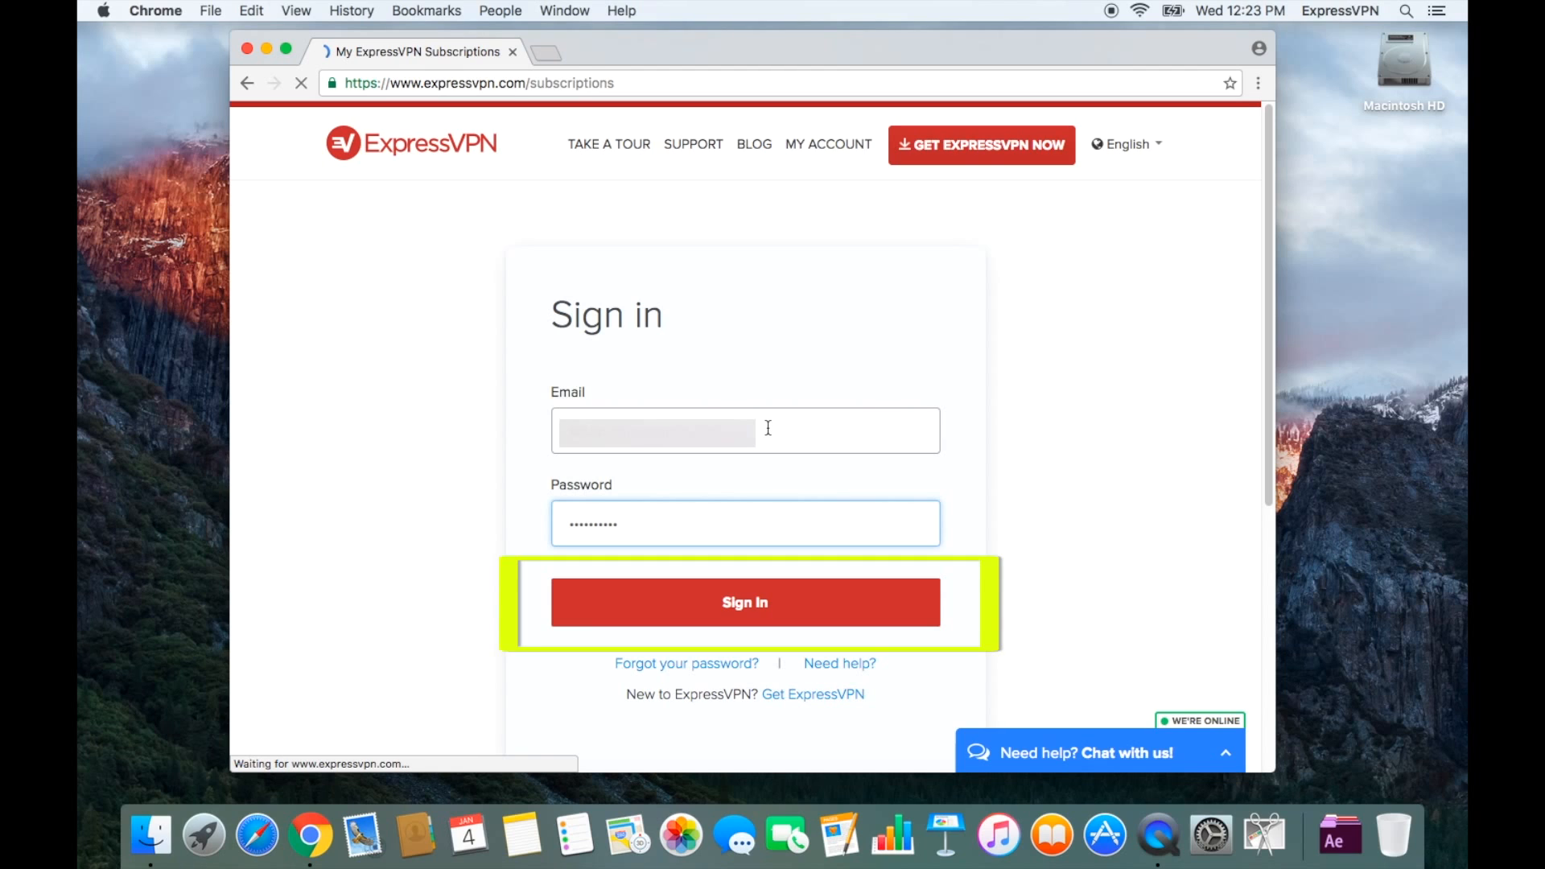
{"action": "left_click", "coordinate": [746, 602]}
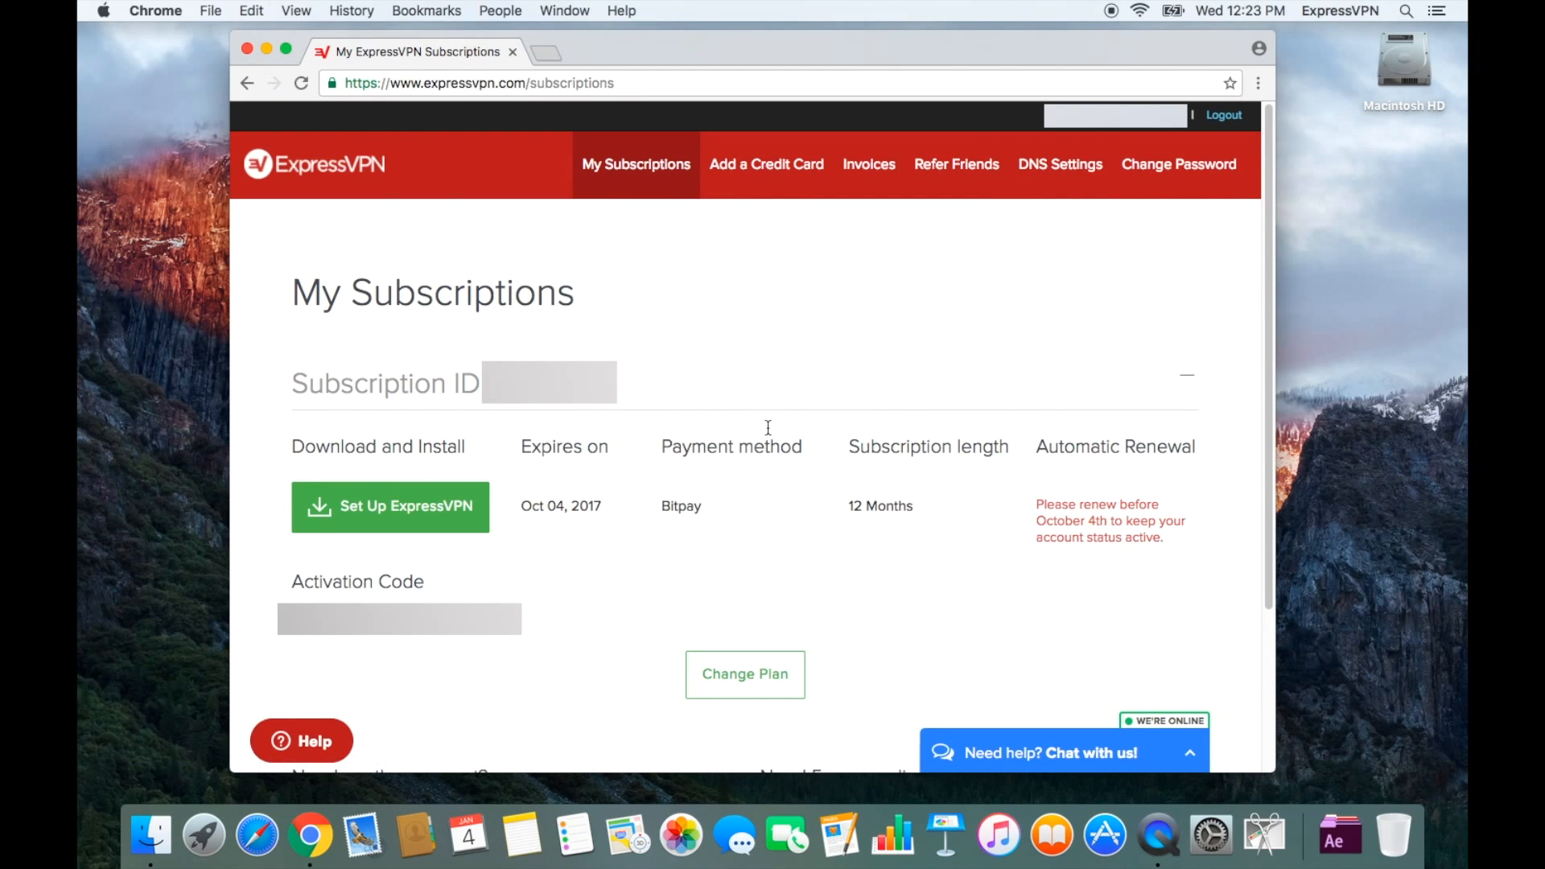
{"action": "mouse_move", "coordinate": [1078, 169]}
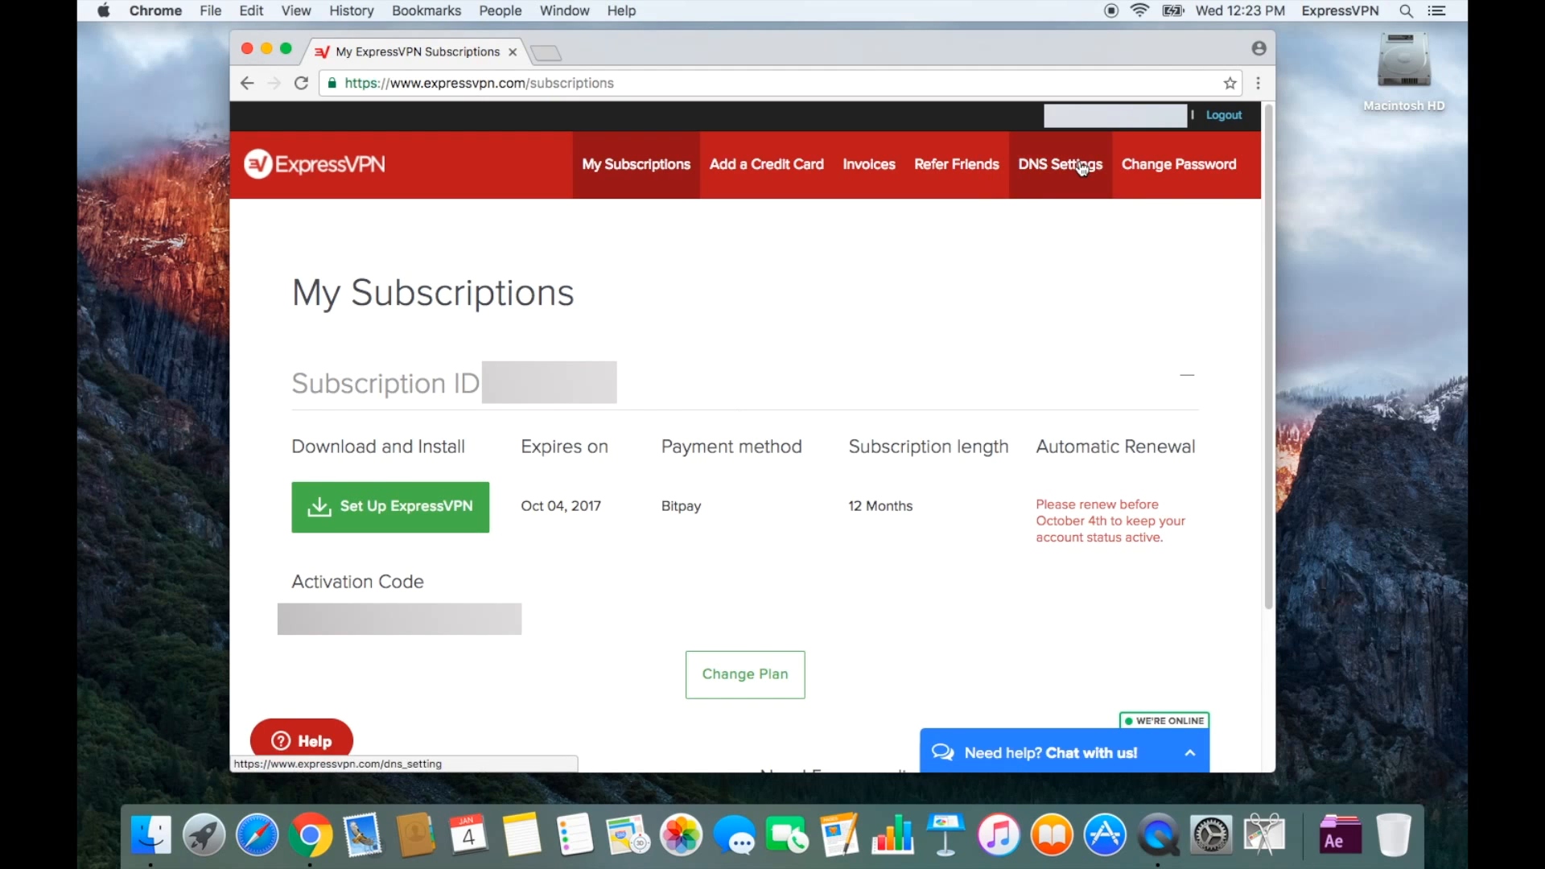
{"action": "left_click", "coordinate": [1059, 165]}
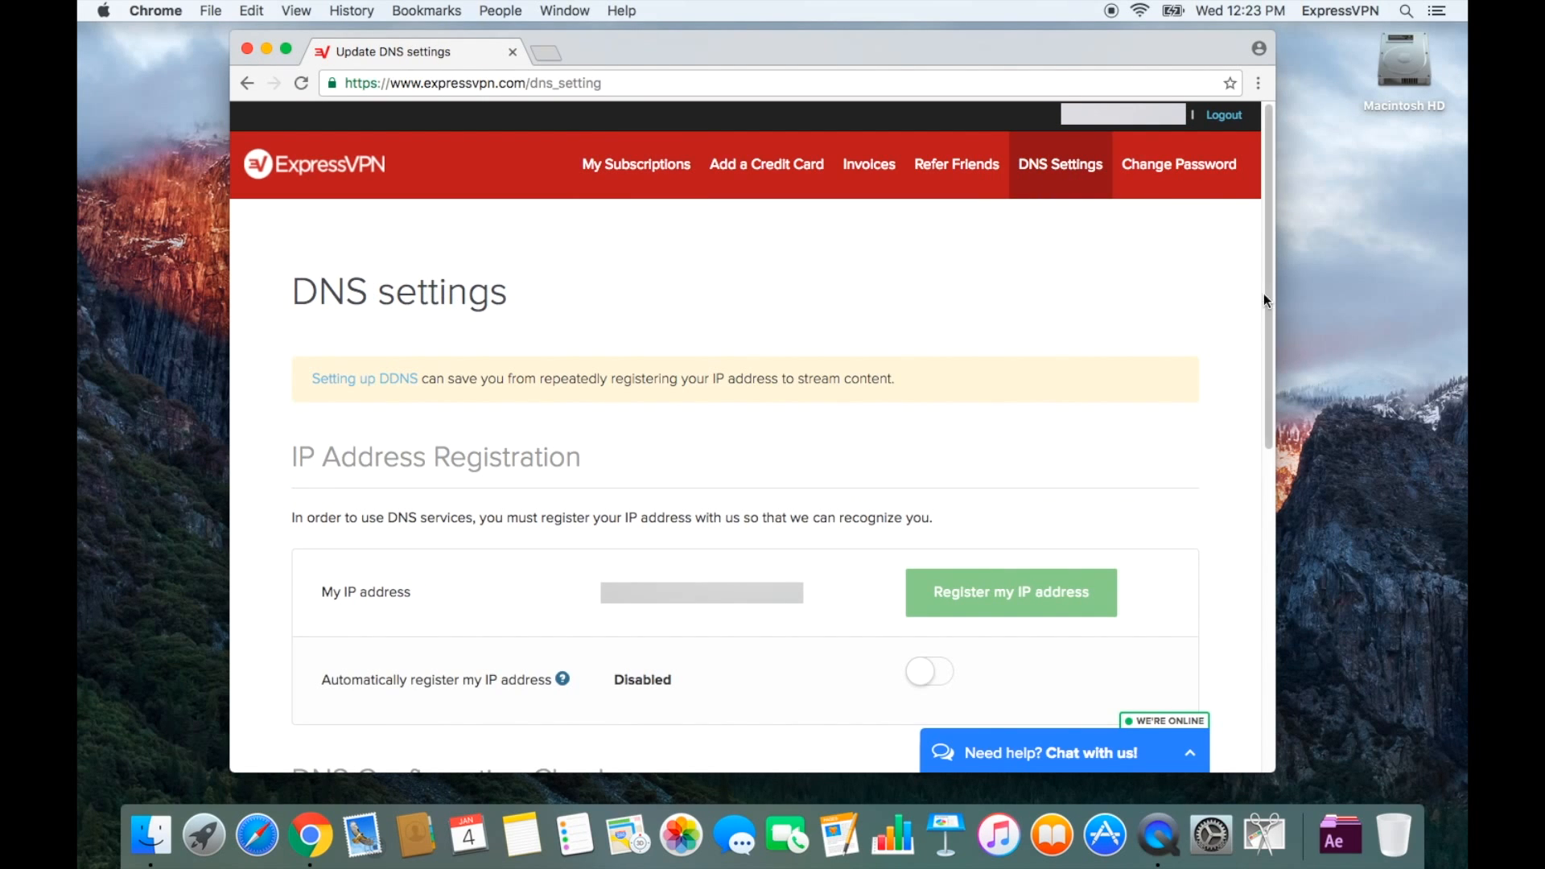
- Save the Dynu hostname as the Dynamic DNS hostname under Dynamic DNS Registration
{"action": "scroll", "scroll_direction": "down", "scroll_amount": 3}
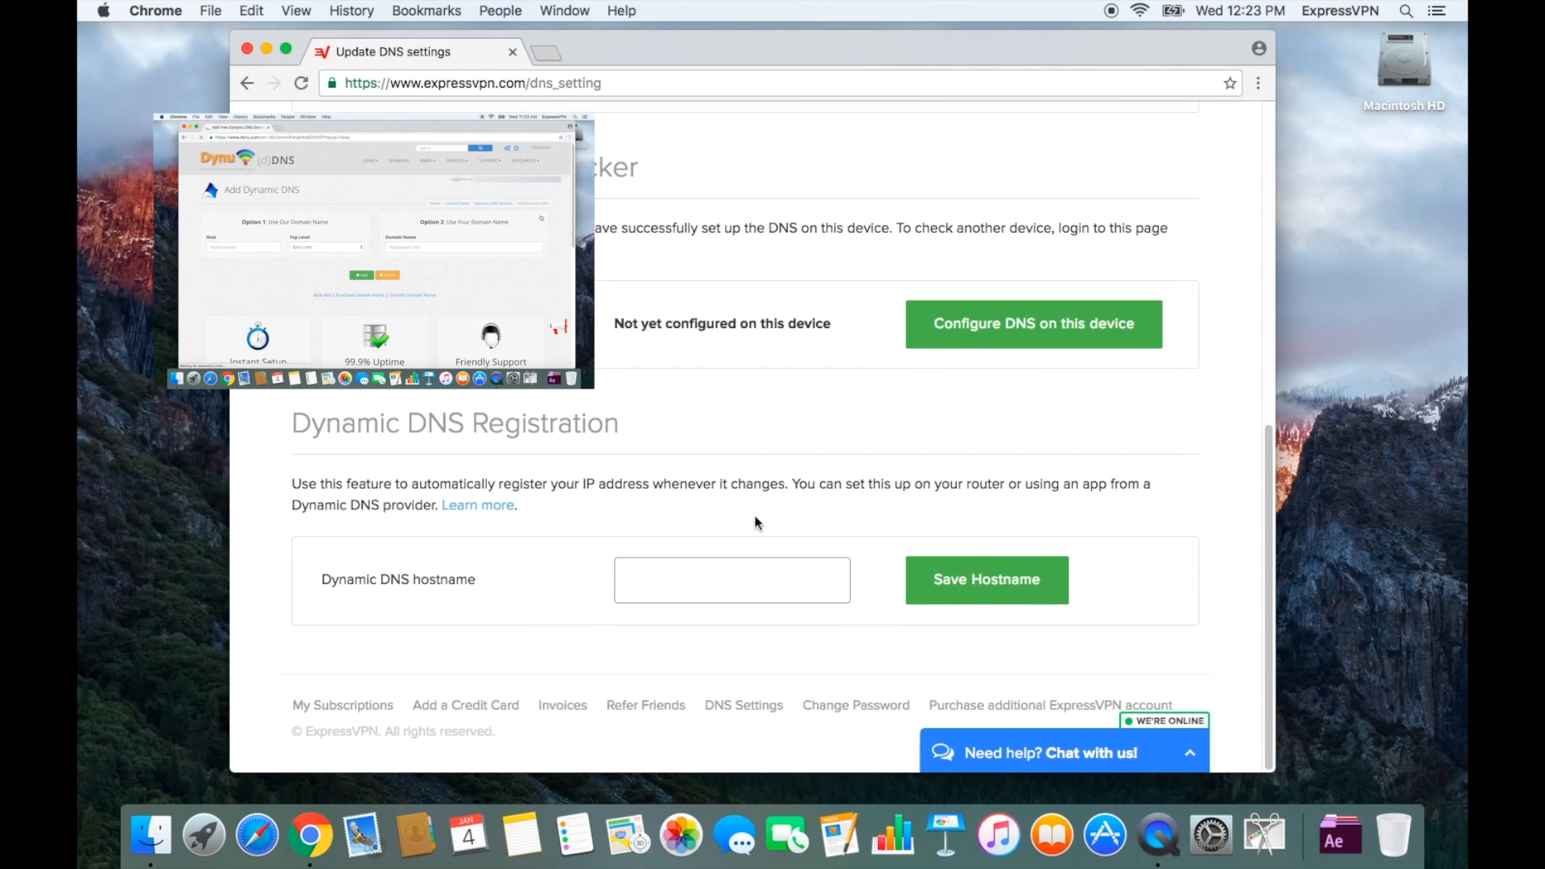
{"action": "left_click", "coordinate": [731, 579]}
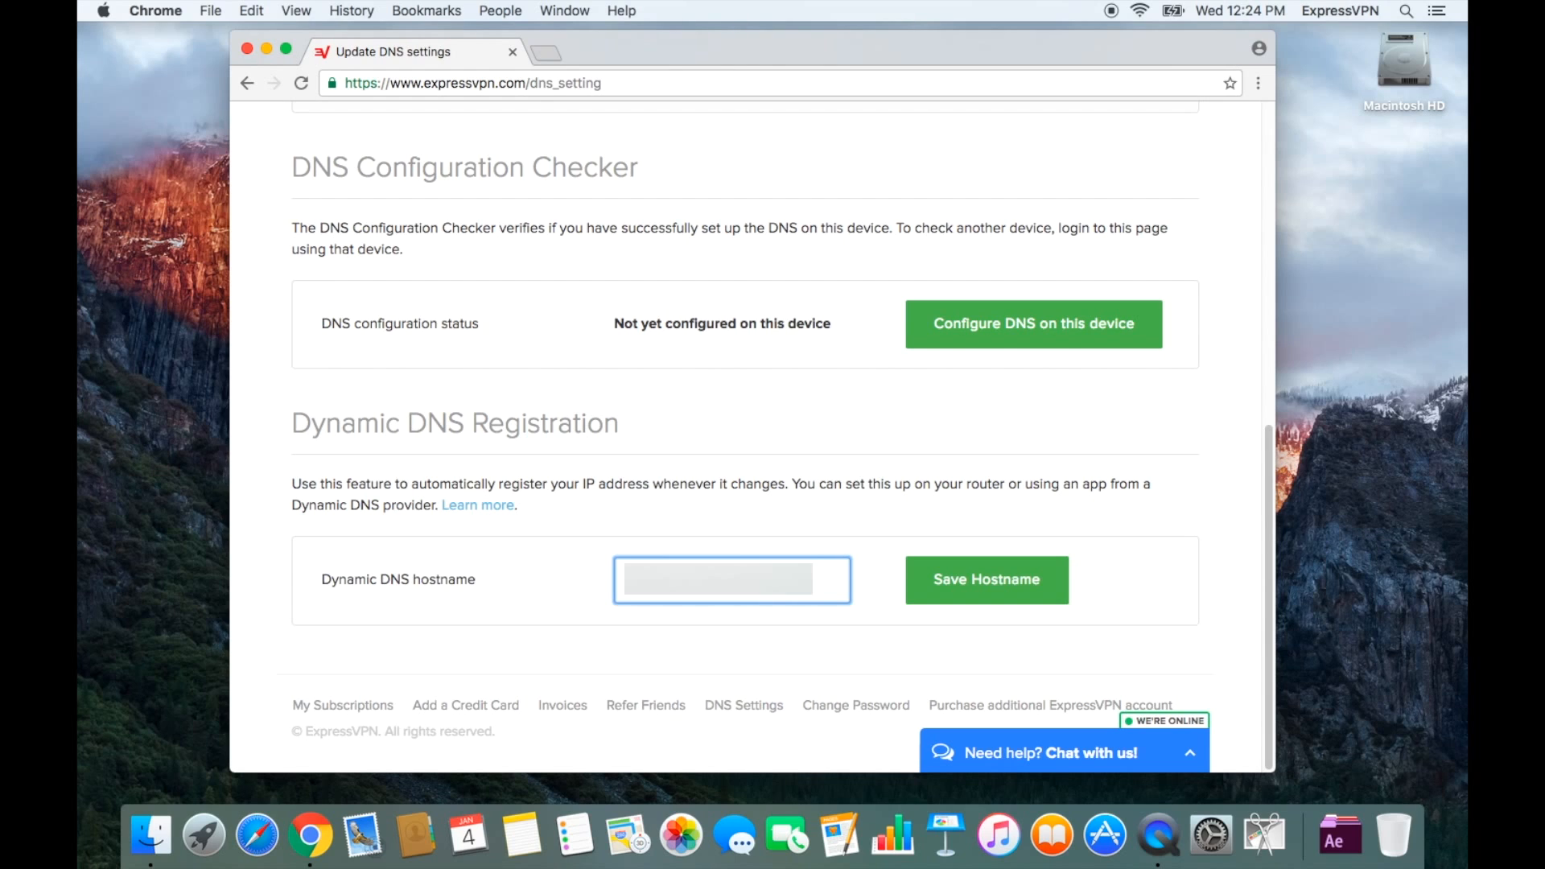
{"action": "left_click", "coordinate": [734, 580]}
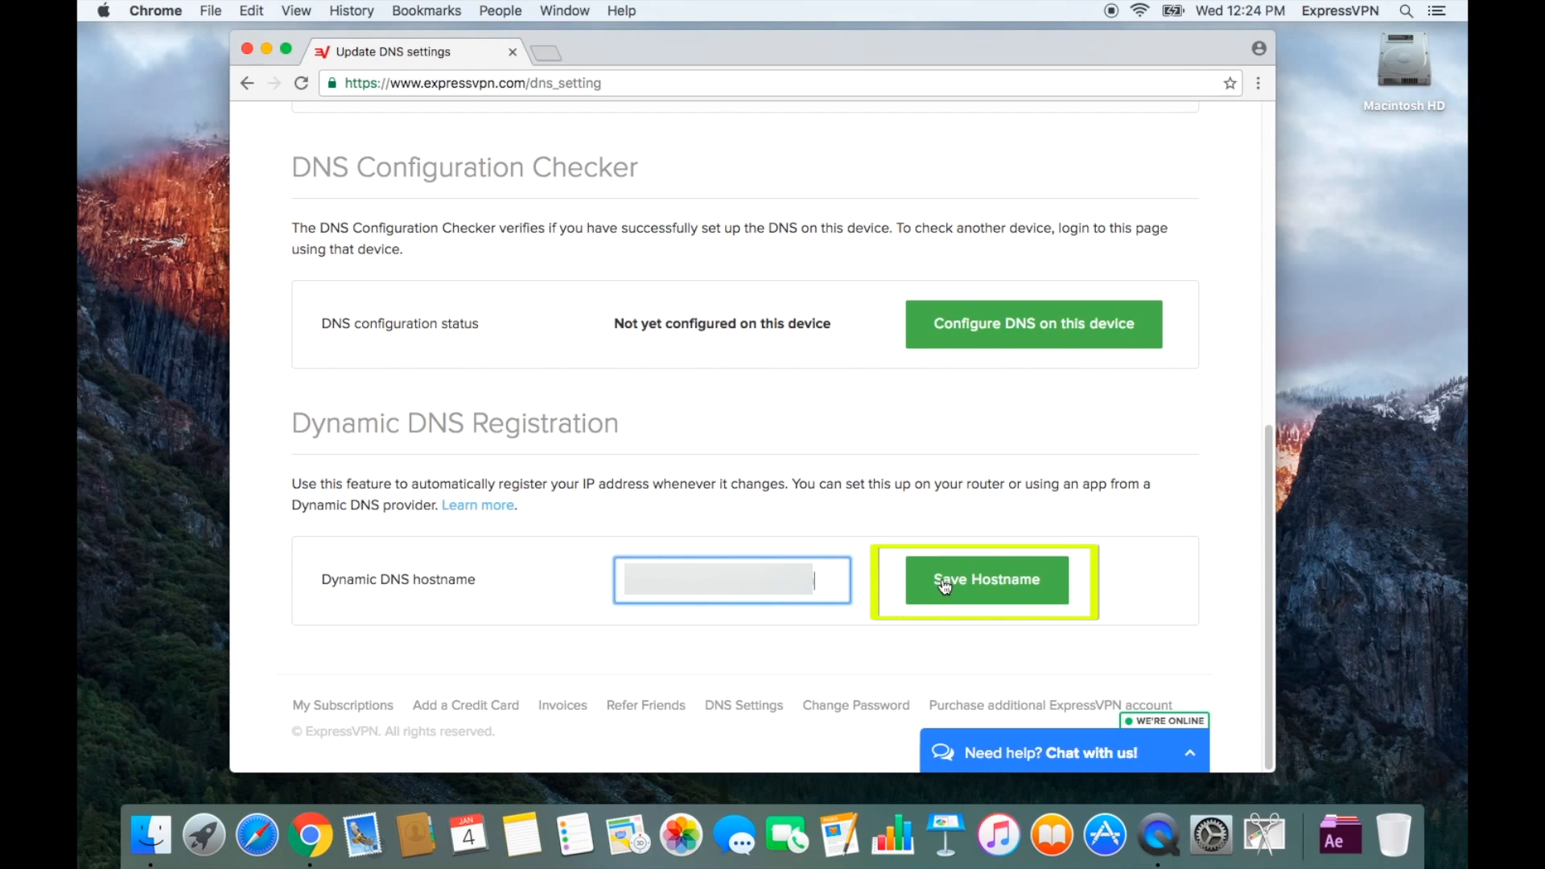
{"action": "left_click", "coordinate": [986, 580]}
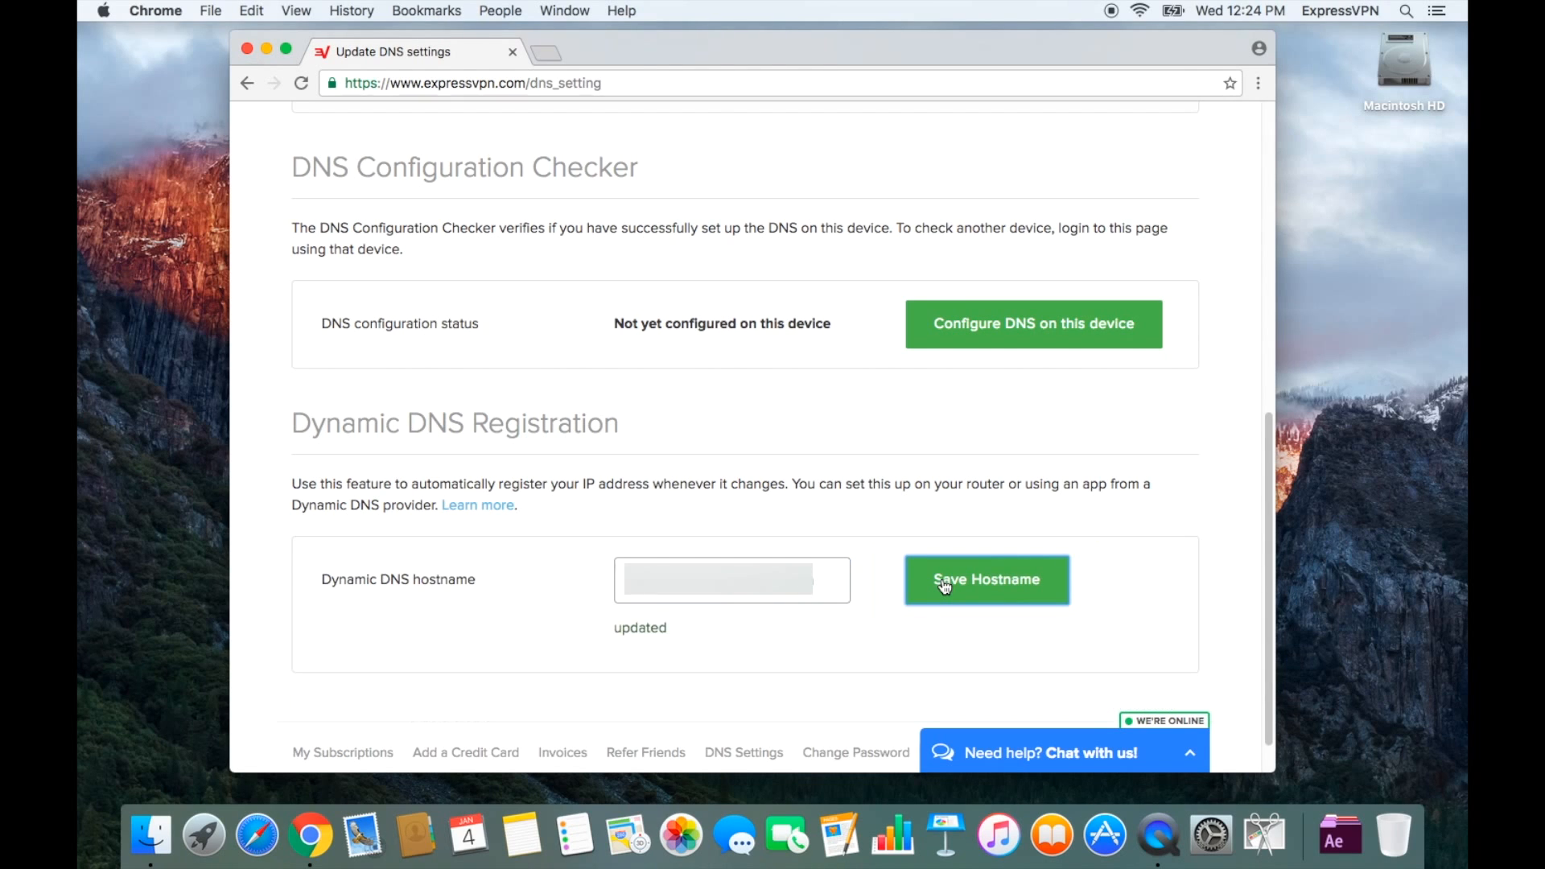
{"action": "left_click", "coordinate": [985, 580]}
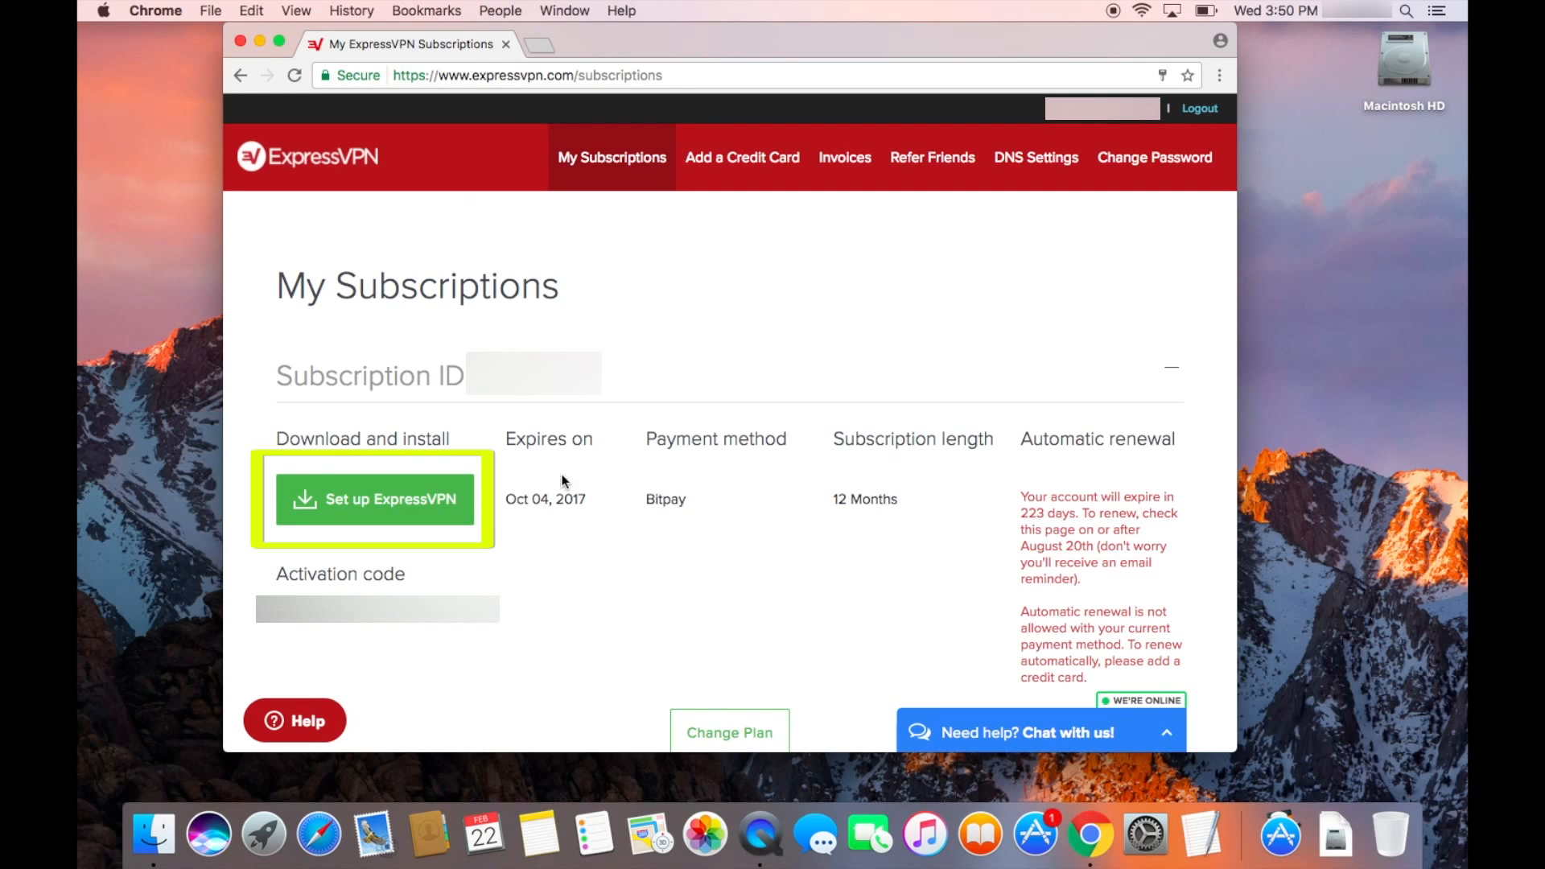
- View the Xbox section of Set Up ExpressVPN showing the MediaStreamer DNS server IP
{"action": "left_click", "coordinate": [377, 499]}
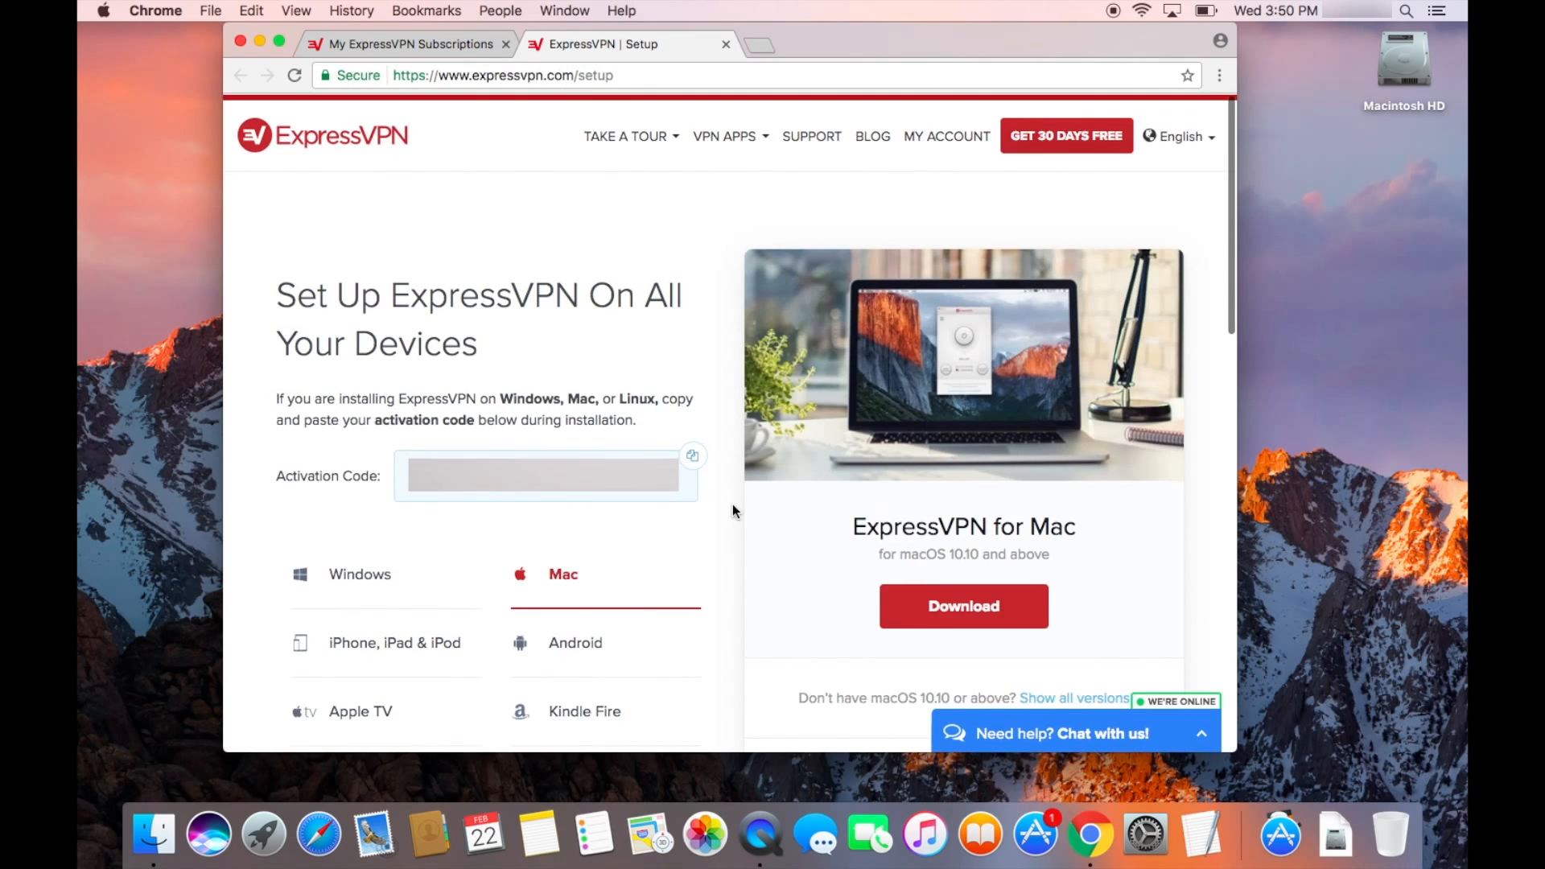
{"action": "scroll", "scroll_direction": "down", "scroll_amount": 3}
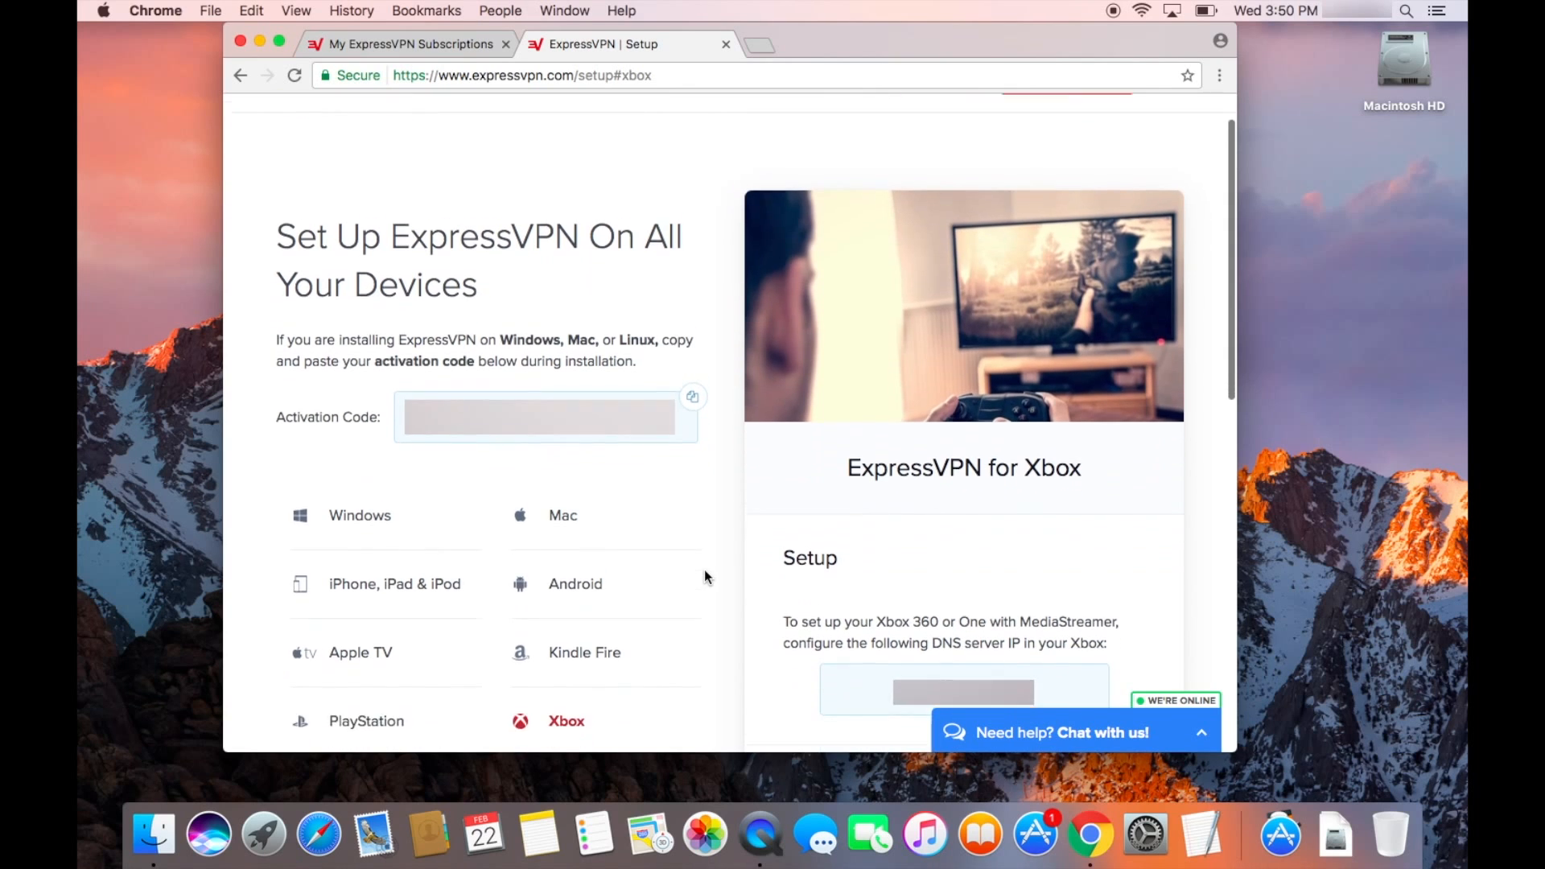
{"action": "scroll", "scroll_direction": "down", "scroll_amount": 3}
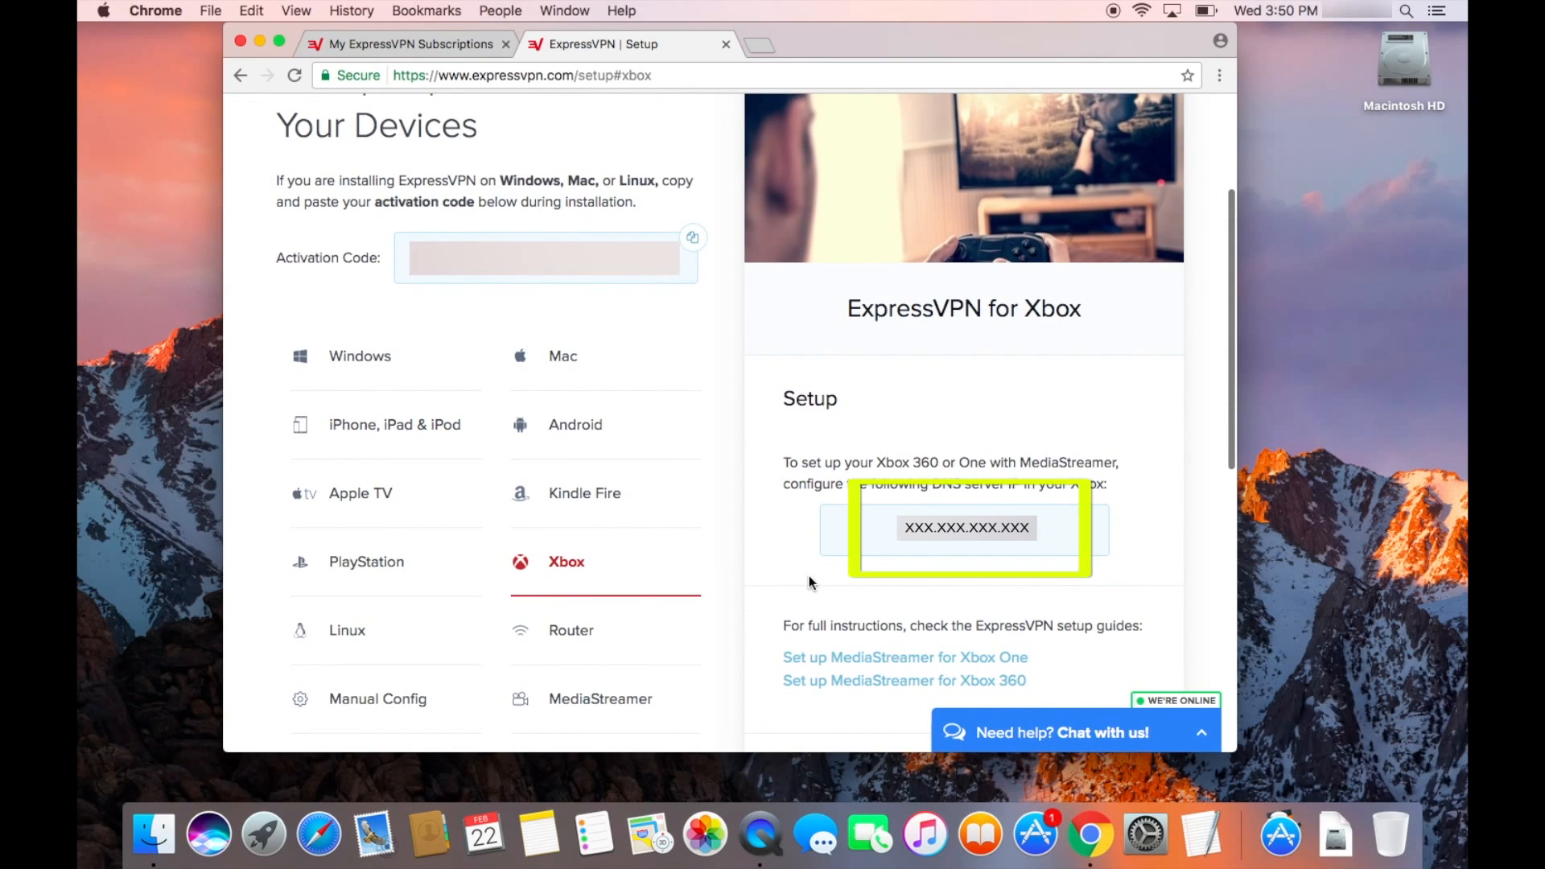
{"action": "mouse_move", "coordinate": [851, 581]}
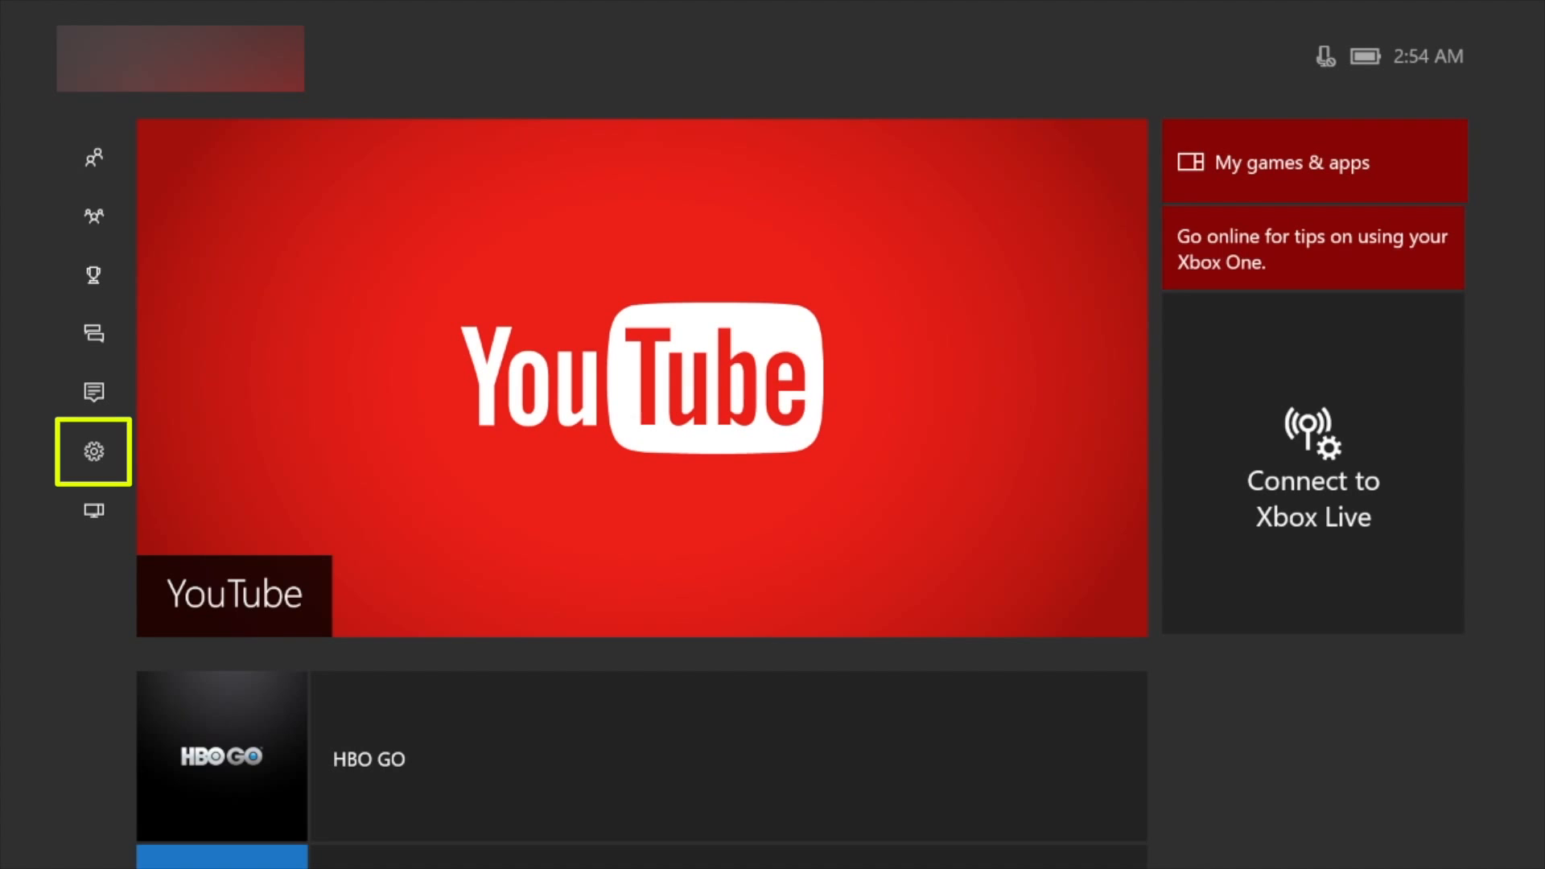
- Go from the Xbox Home screen to Settings and select the System category
{"action": "left_click", "coordinate": [92, 453]}
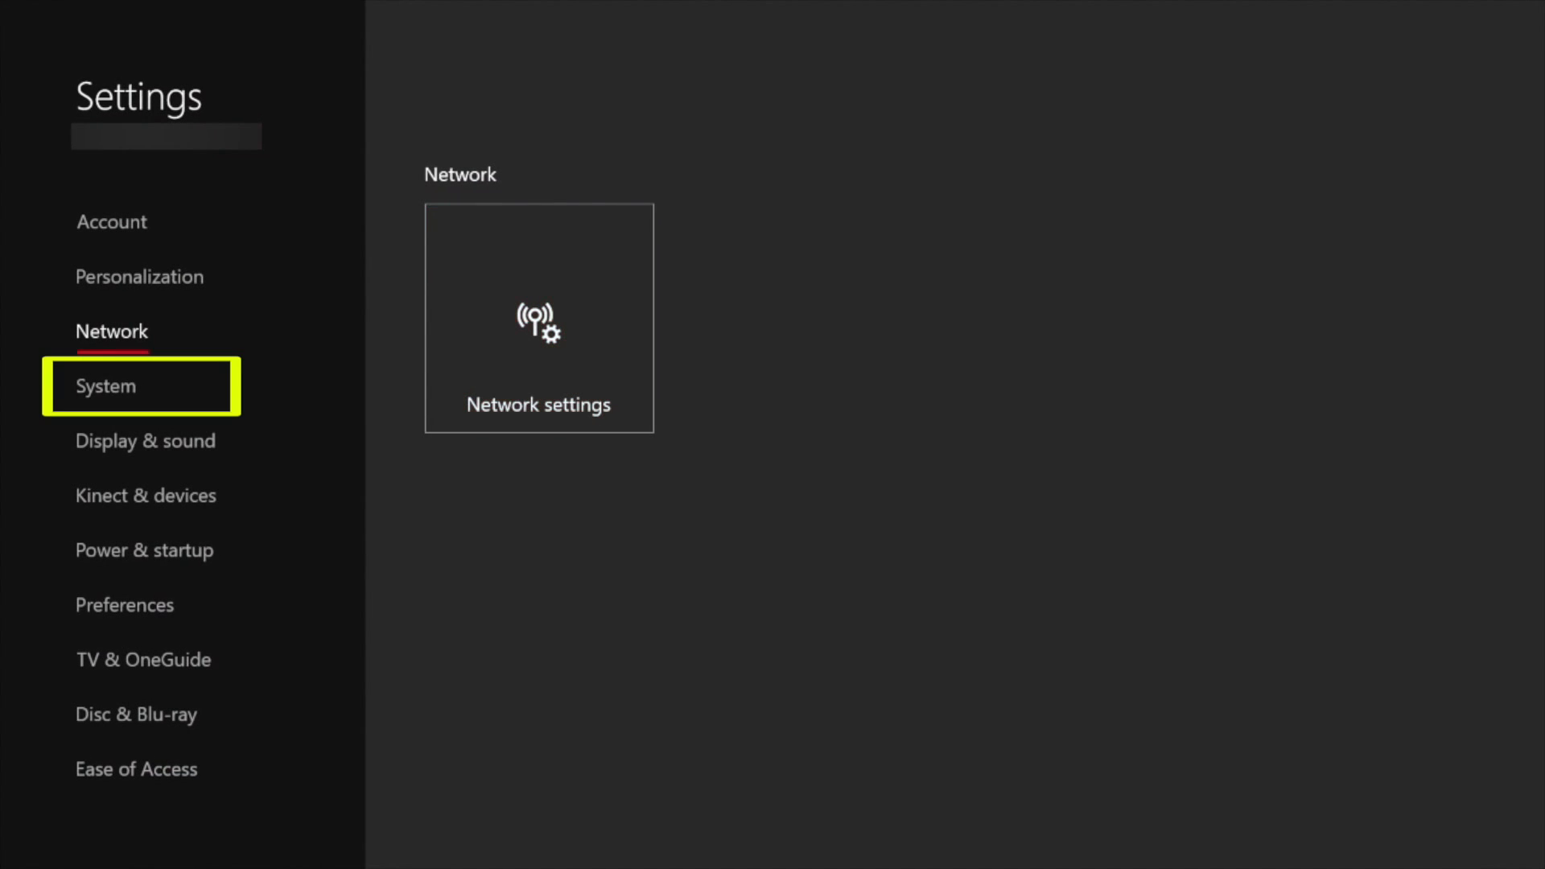
{"action": "left_click", "coordinate": [107, 386]}
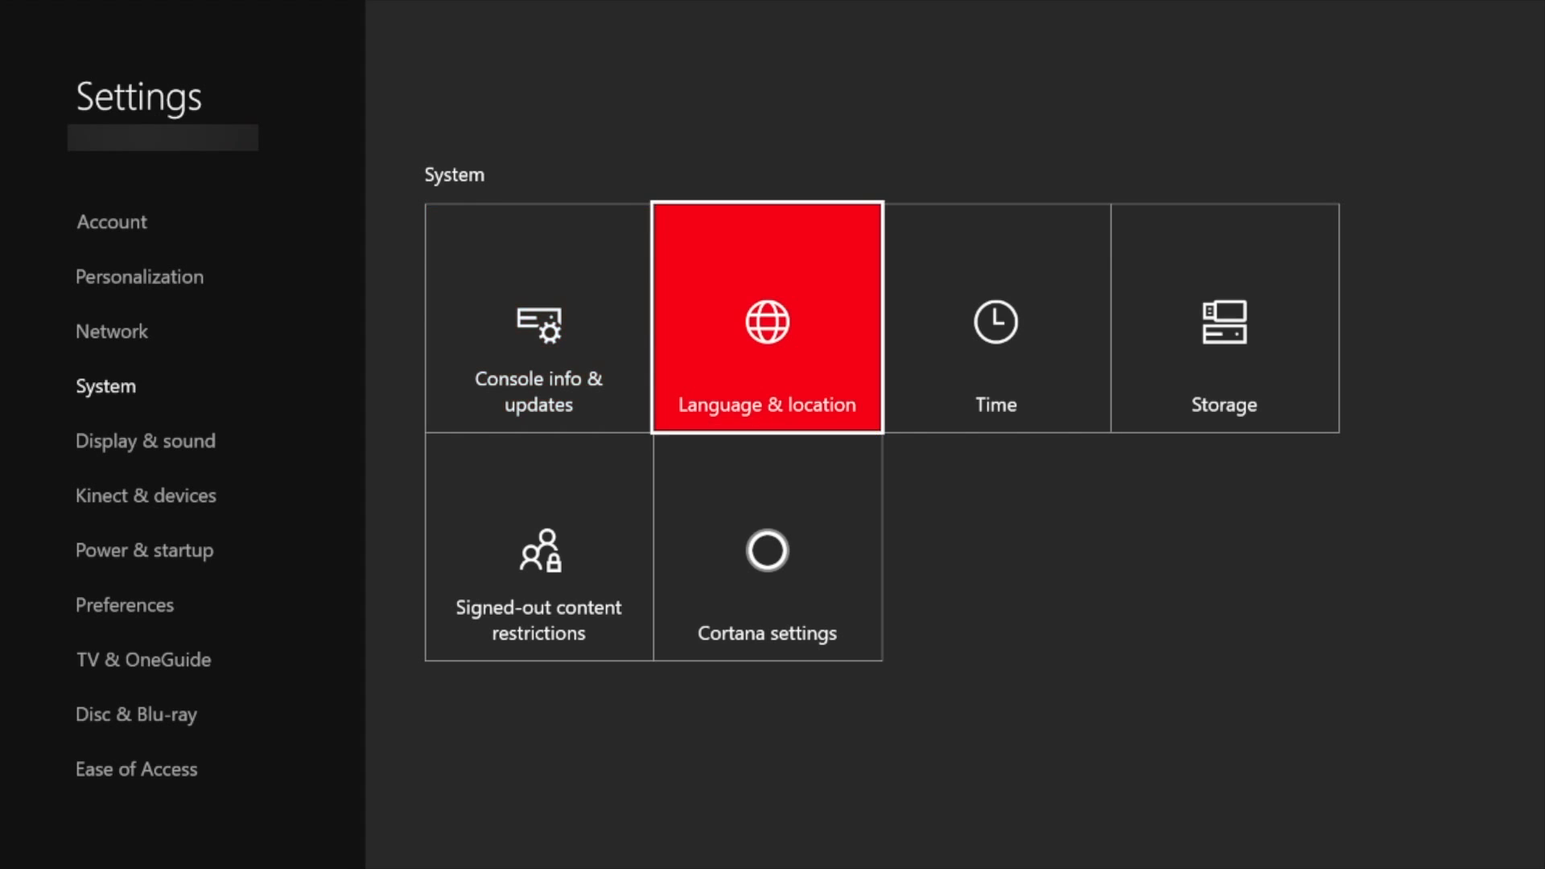
{"action": "left_click", "coordinate": [766, 320]}
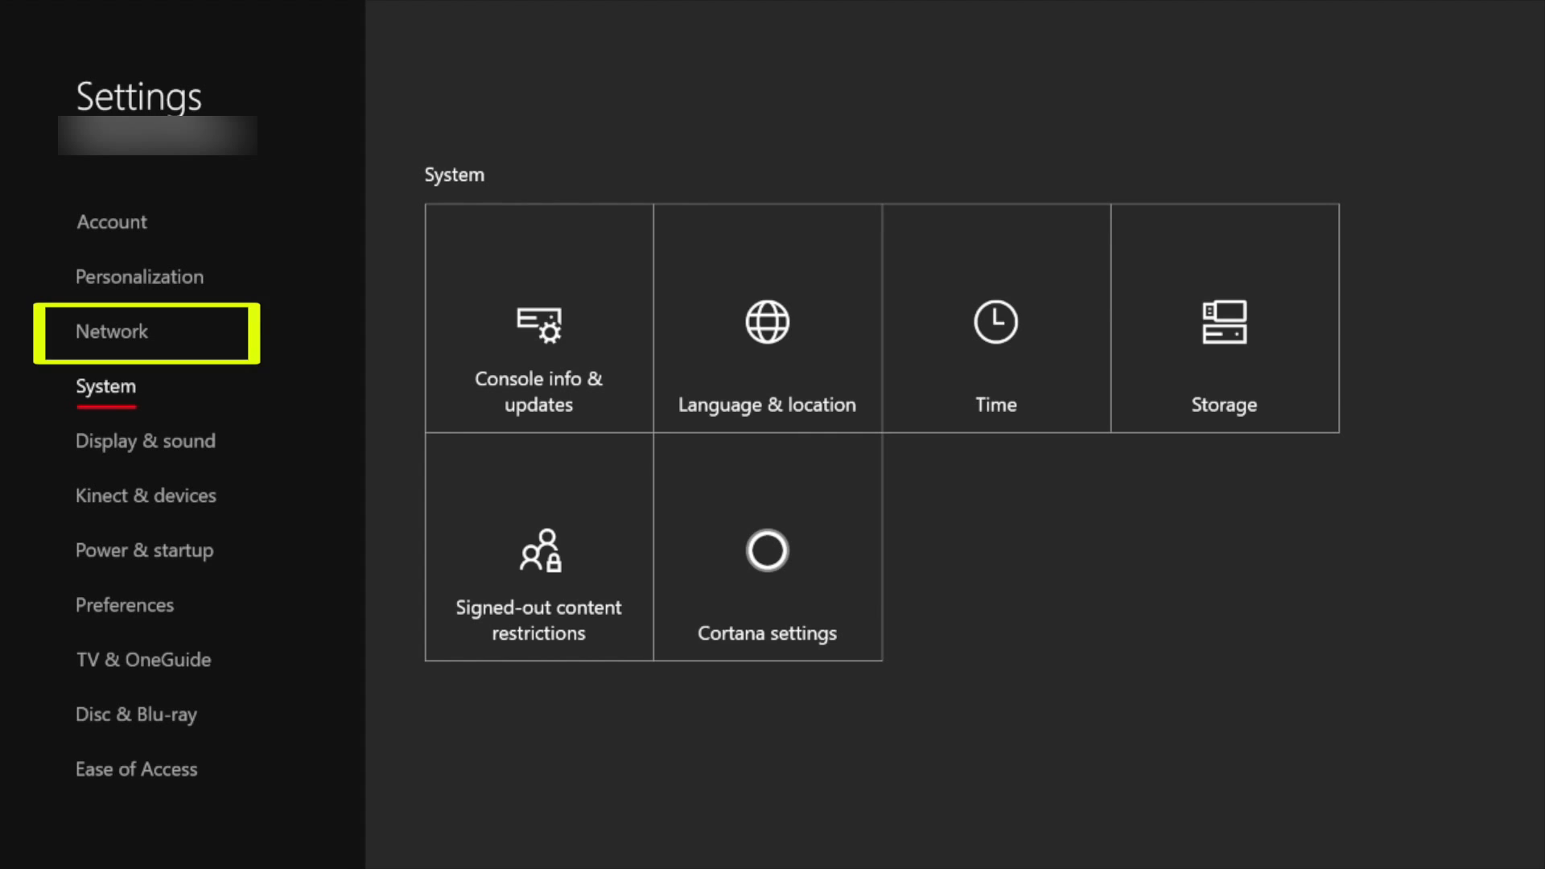
- Enter the ExpressVPN DNS server as primary IPv4 DNS under Network advanced DNS settings
{"action": "left_click", "coordinate": [111, 332]}
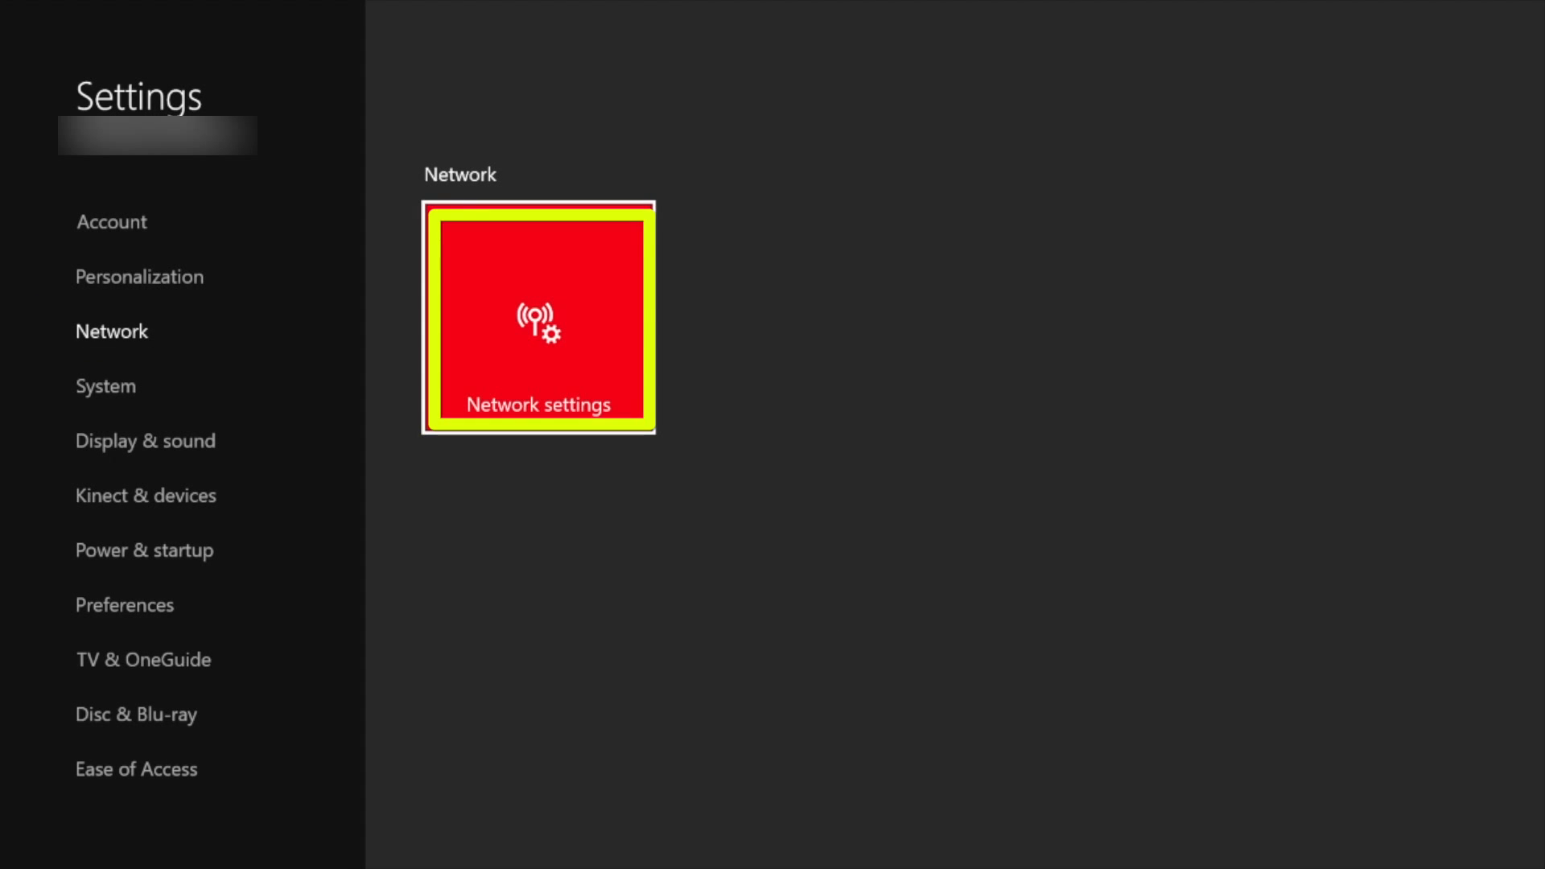
{"action": "left_click", "coordinate": [538, 321]}
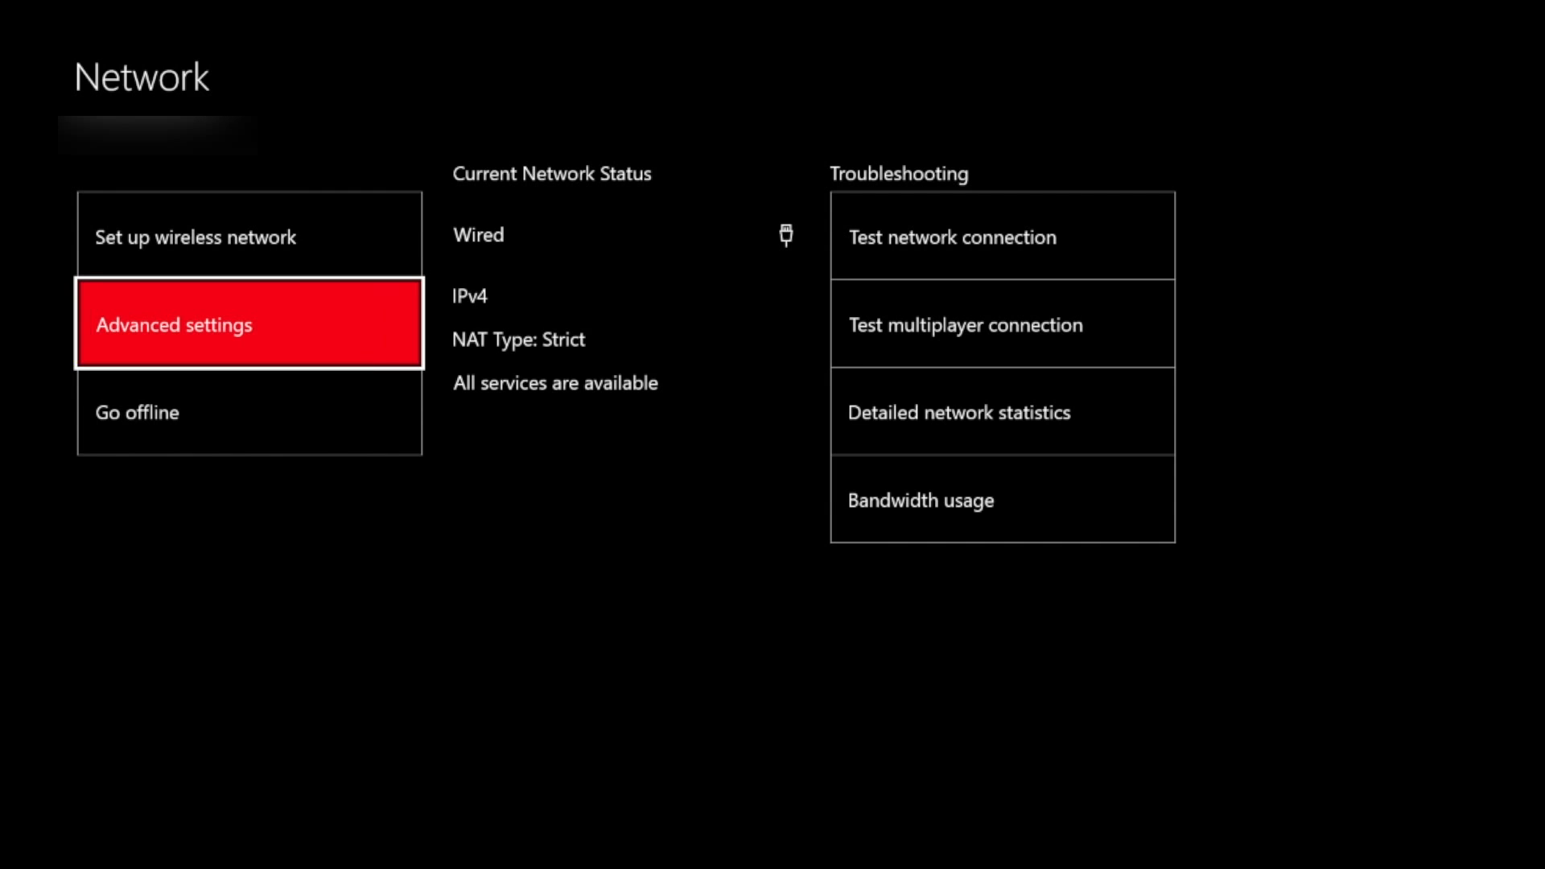
{"action": "left_click", "coordinate": [250, 322]}
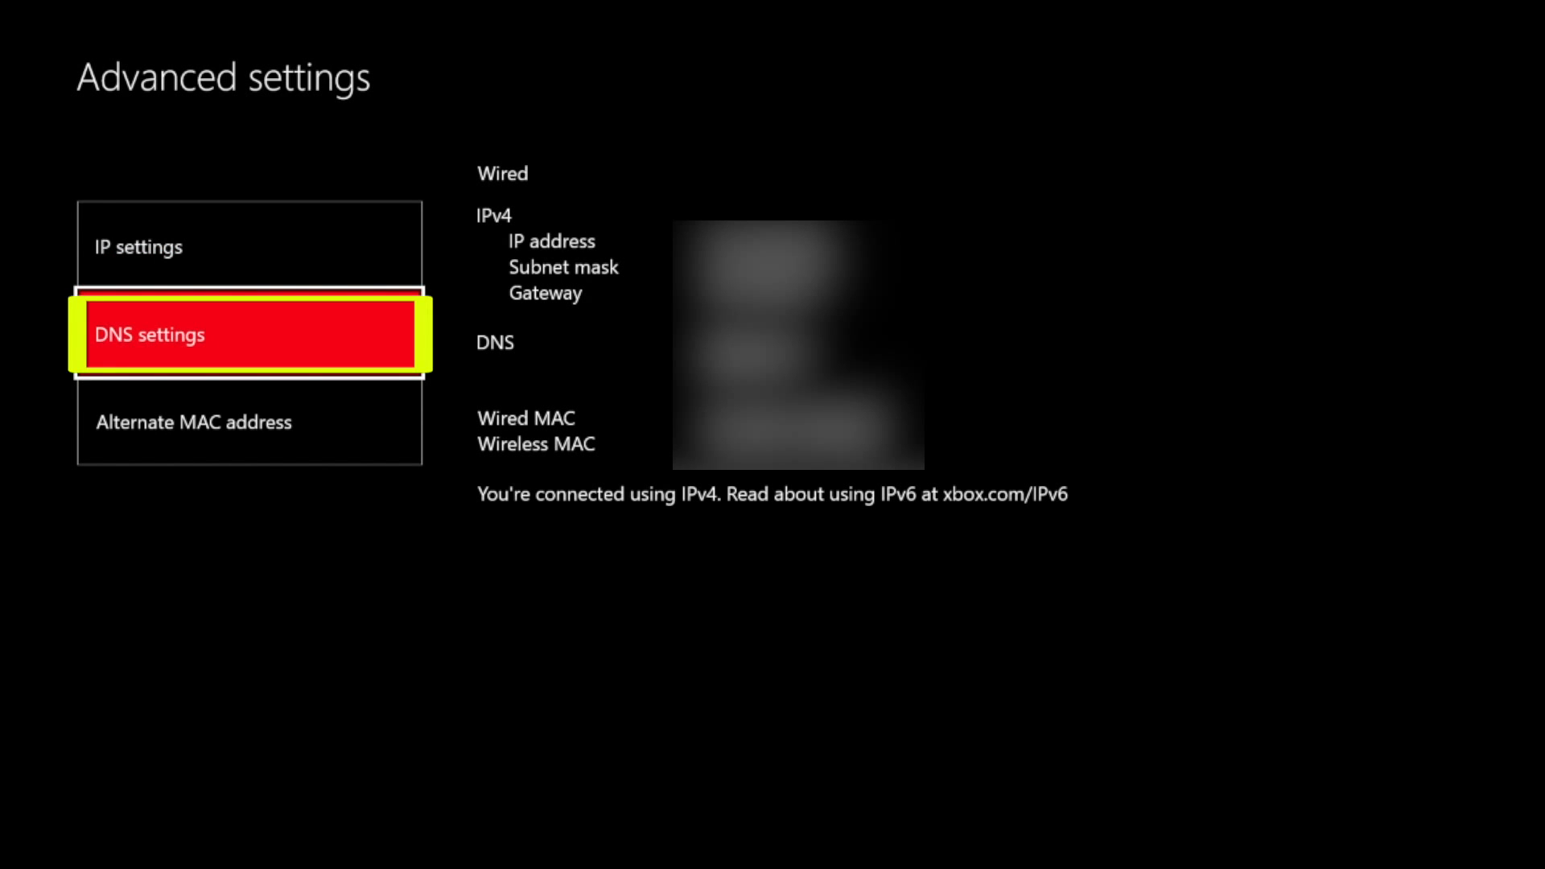
{"action": "left_click", "coordinate": [250, 335]}
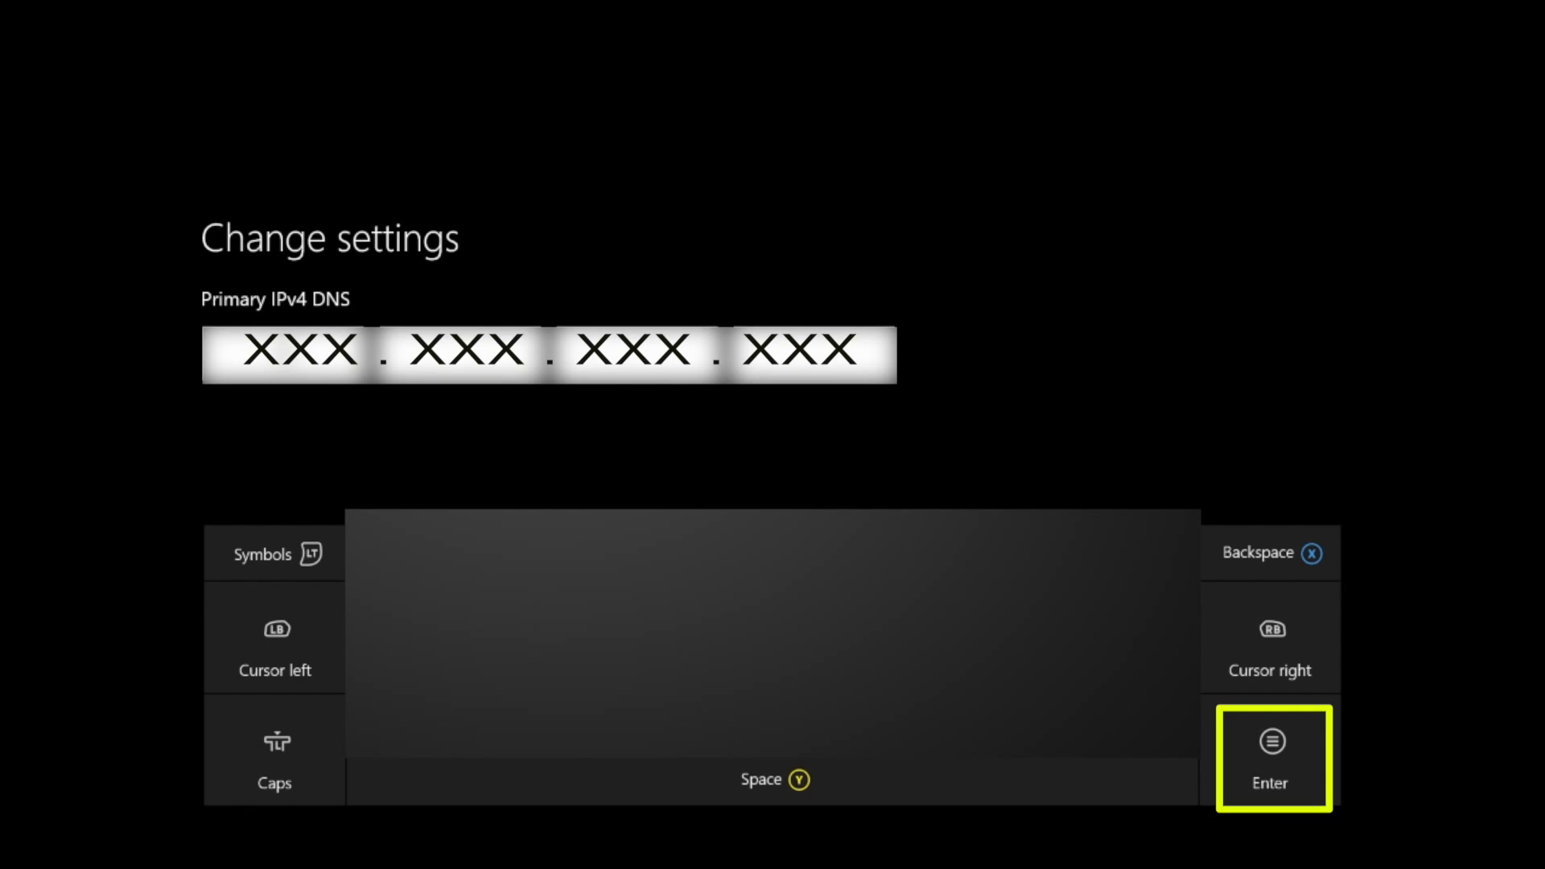
{"action": "left_click", "coordinate": [1271, 763]}
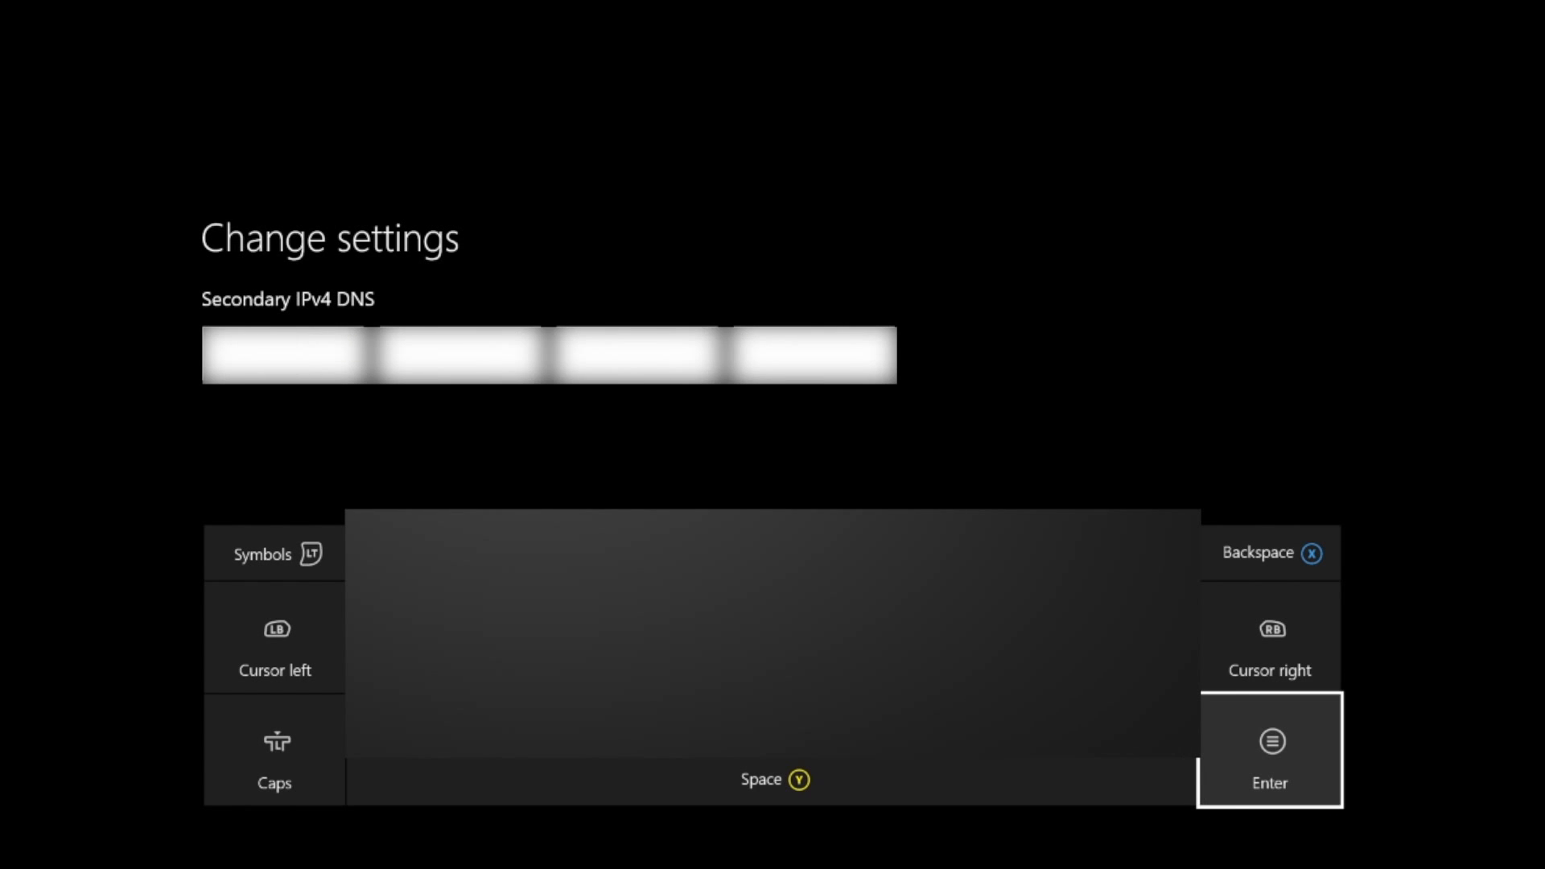